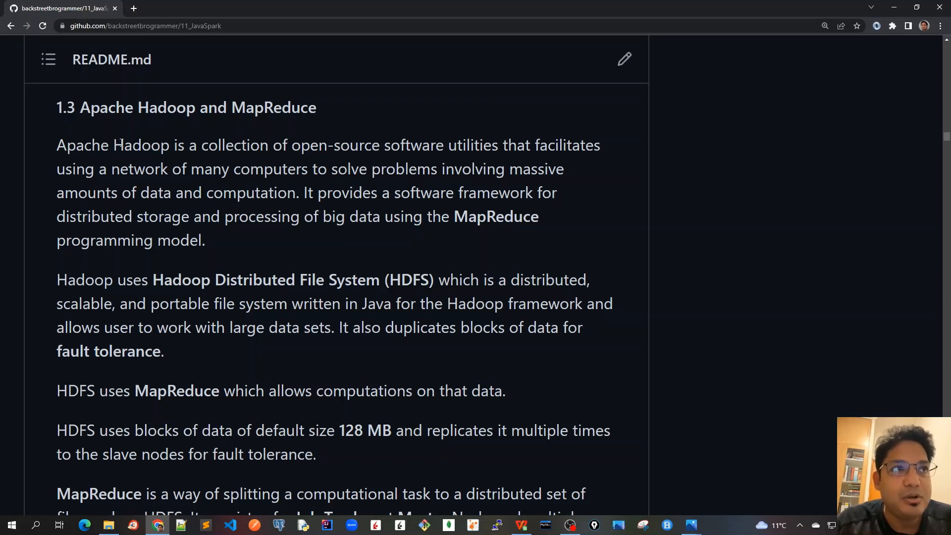
Highlight the opening Hadoop sentence about a network of many computers solving massive-data problems via a software framework.
drag(301, 146, 431, 145)
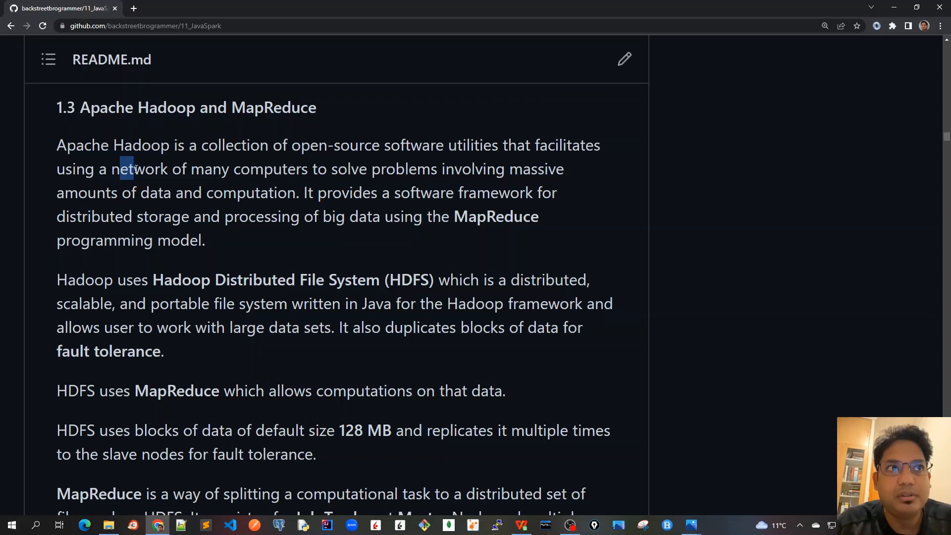
drag(130, 168, 333, 168)
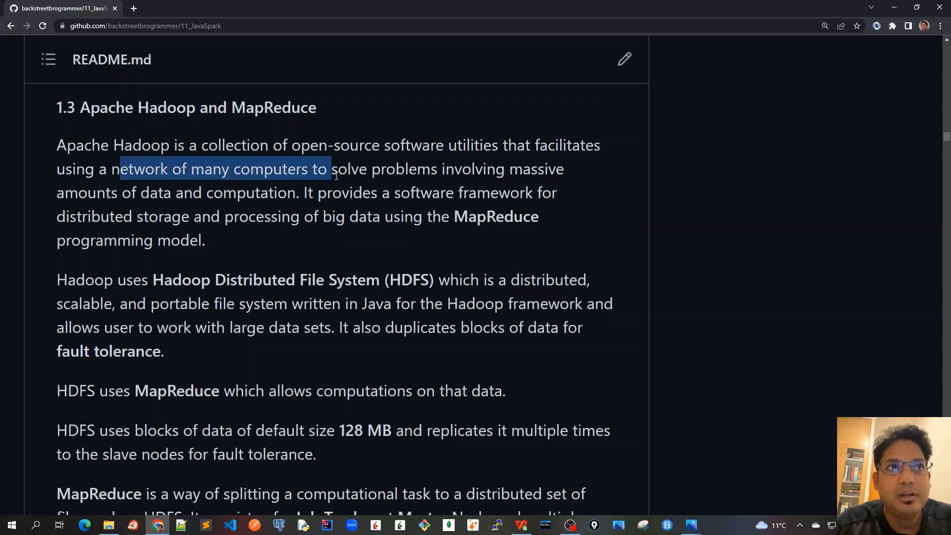
drag(332, 168, 562, 169)
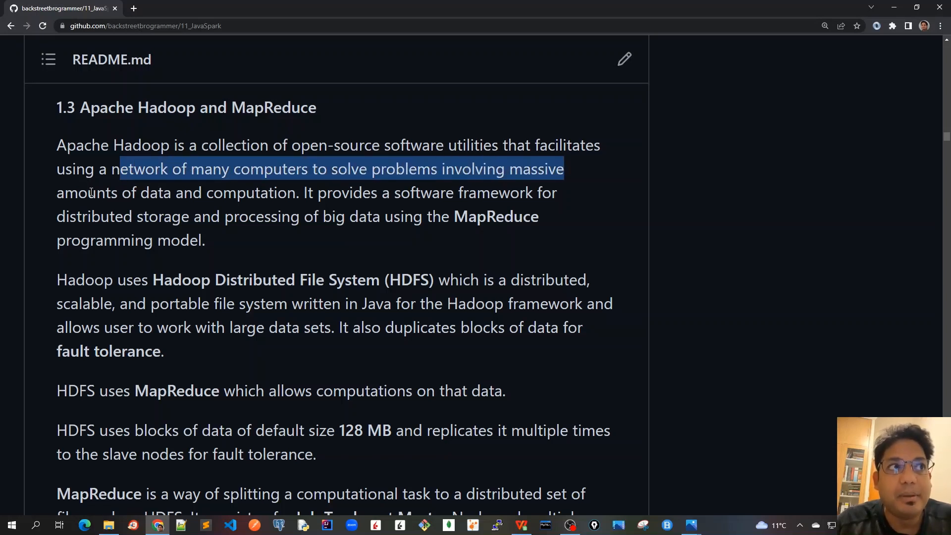
mouse_move(245, 209)
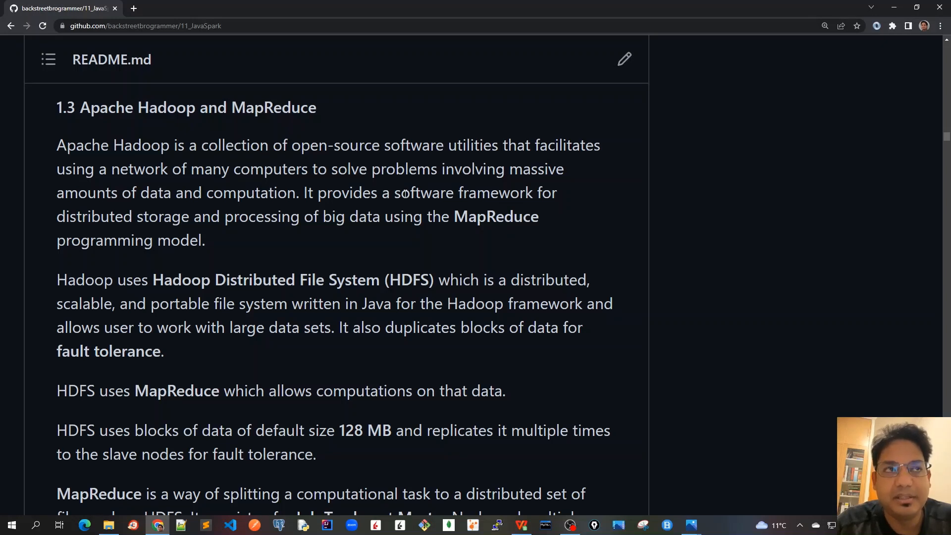
drag(304, 193, 439, 193)
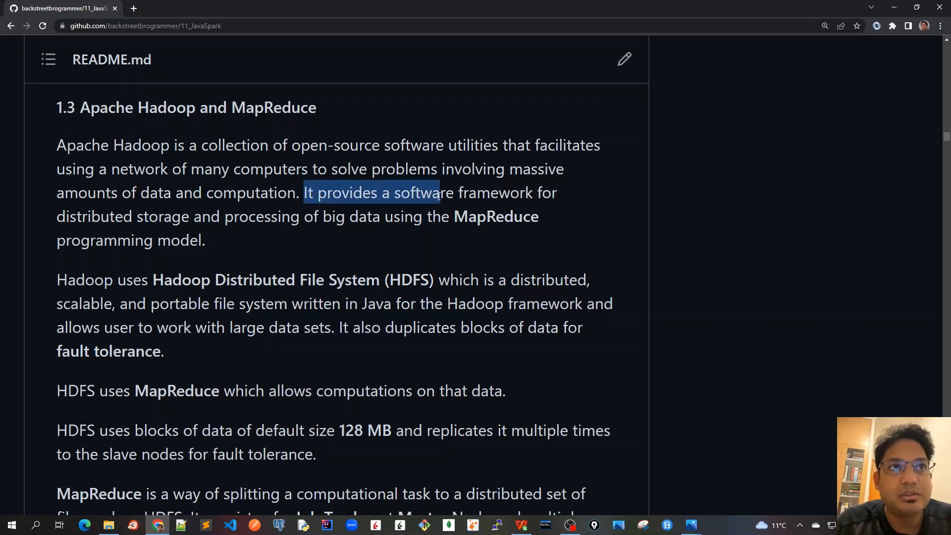
drag(437, 194, 555, 193)
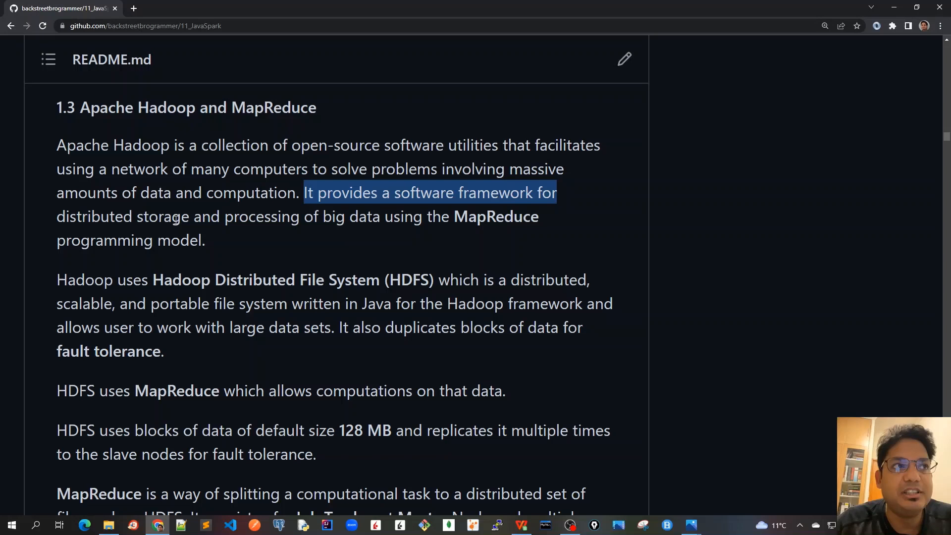
mouse_move(212, 296)
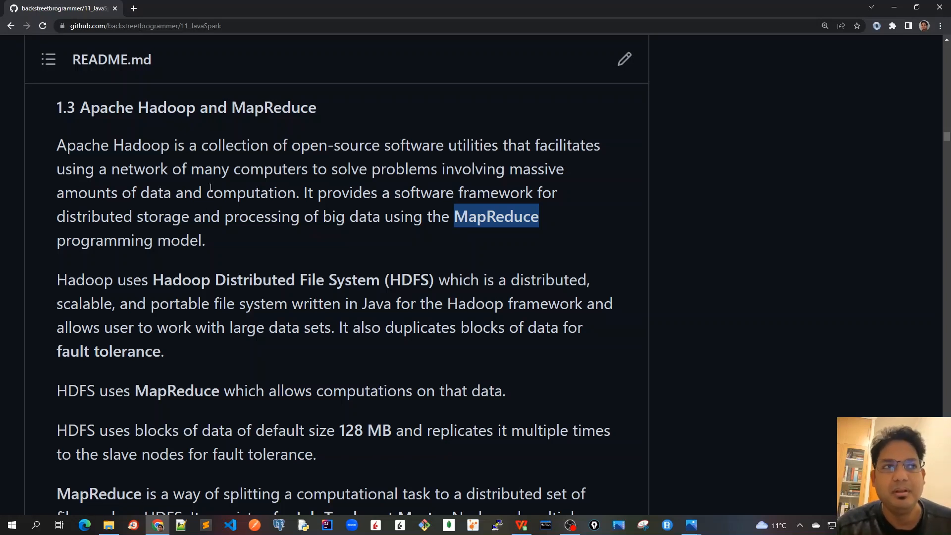
mouse_move(448, 193)
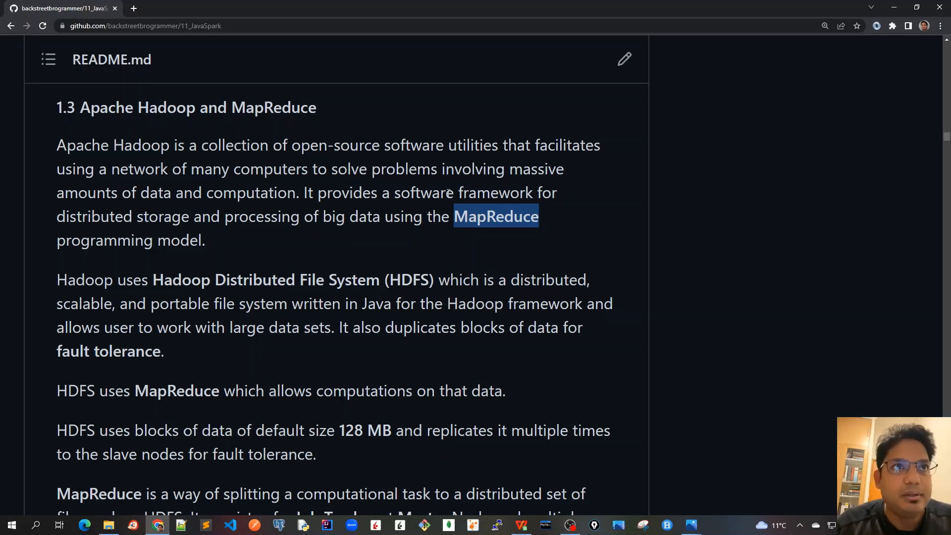
mouse_move(298, 187)
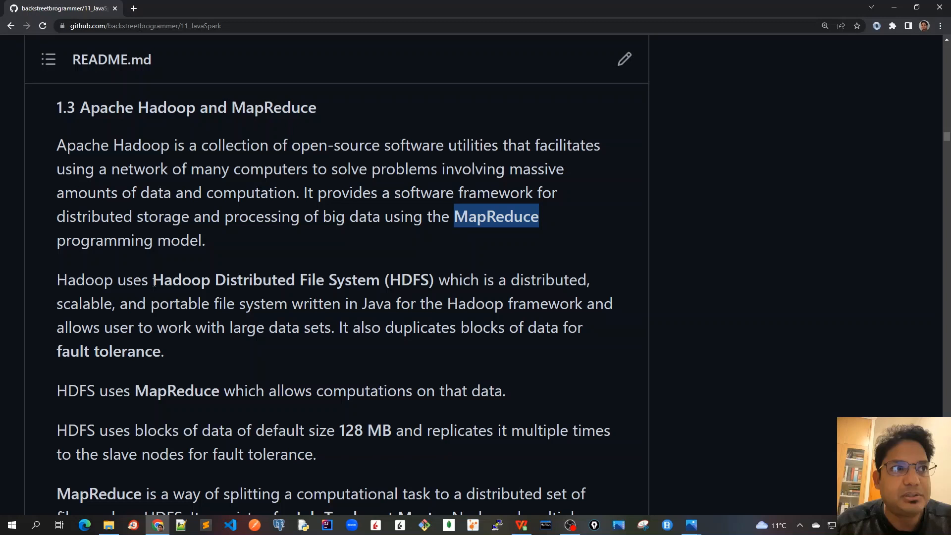
Highlight the HDFS passage: portable Java file system, duplicated blocks of default size, and fault tolerance.
drag(153, 279, 297, 279)
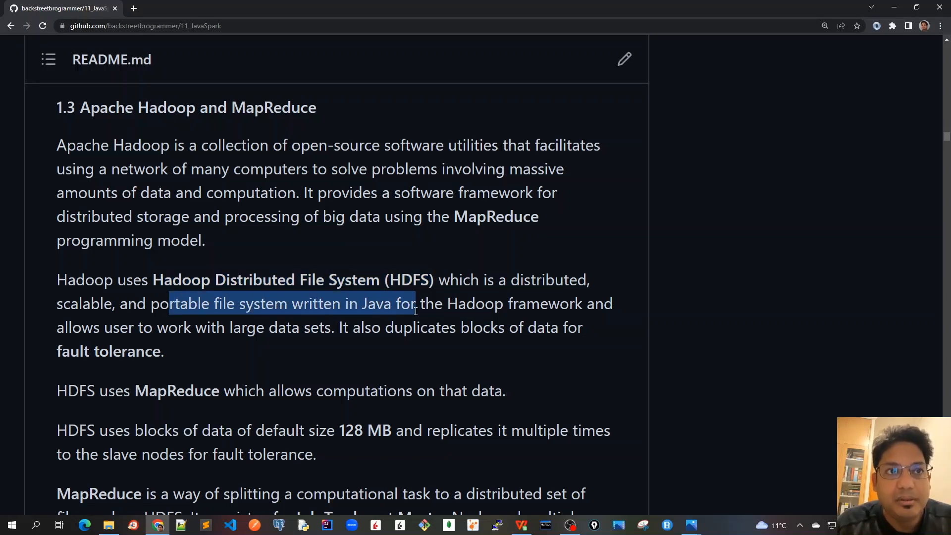
drag(415, 303, 612, 303)
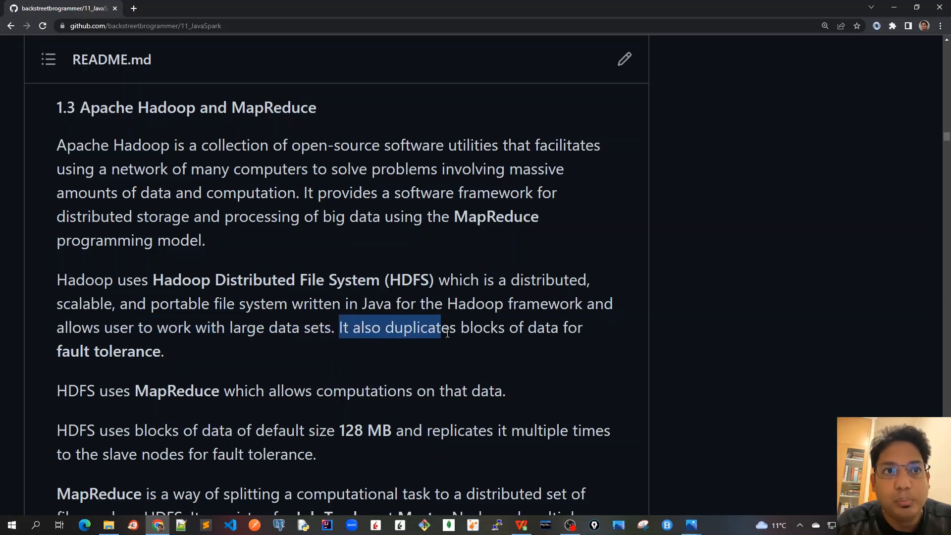
drag(446, 333, 581, 328)
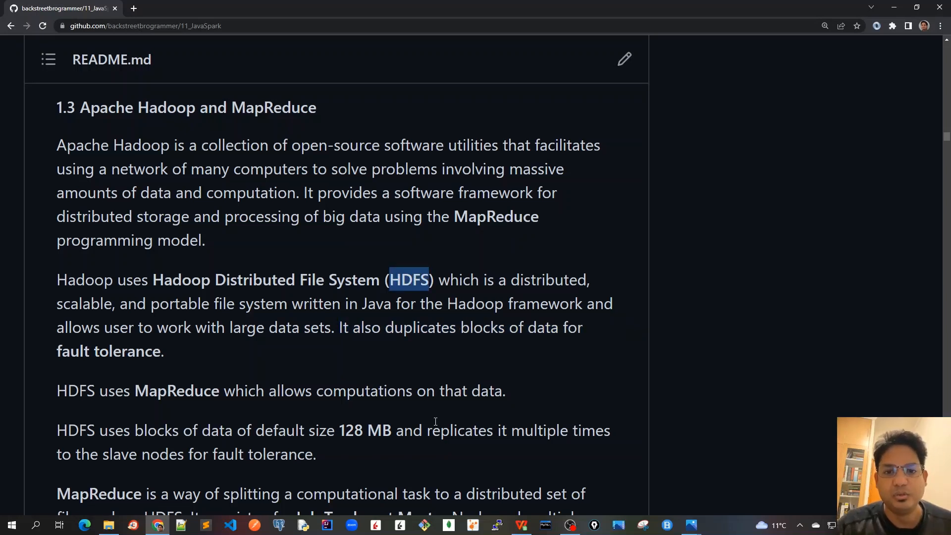
mouse_move(488, 422)
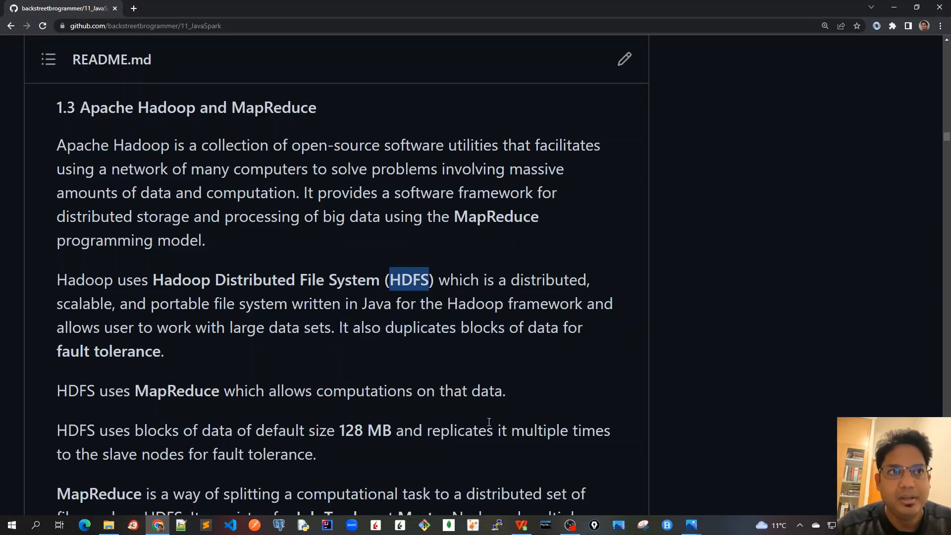
mouse_move(333, 429)
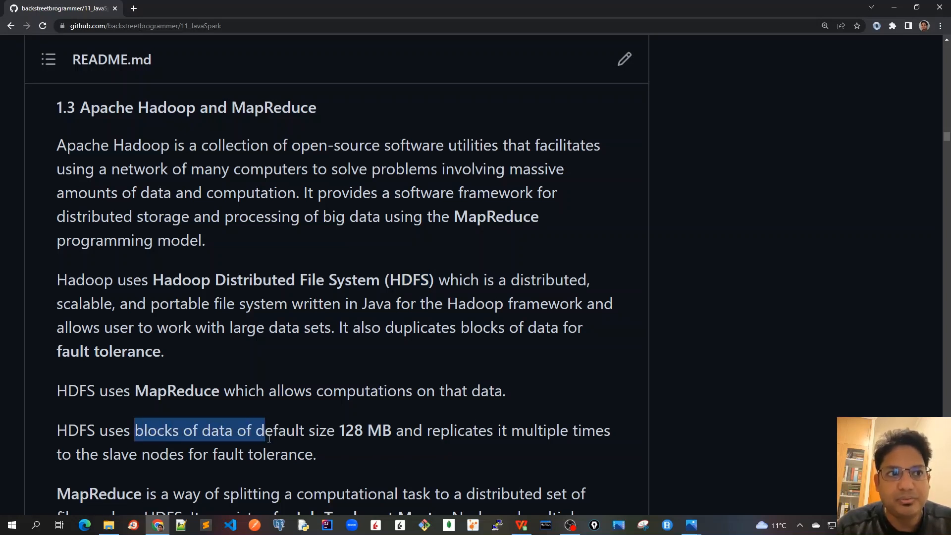
drag(263, 431, 394, 430)
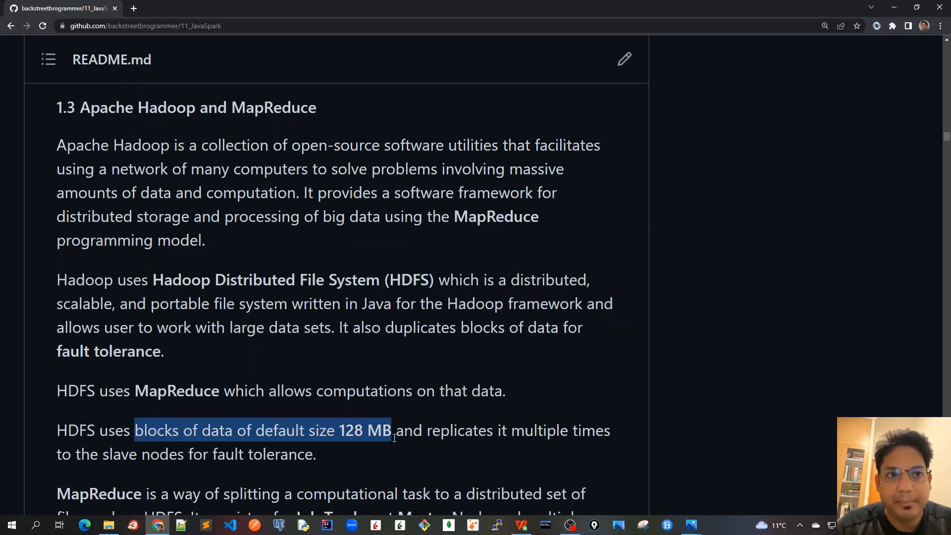
drag(393, 430, 609, 430)
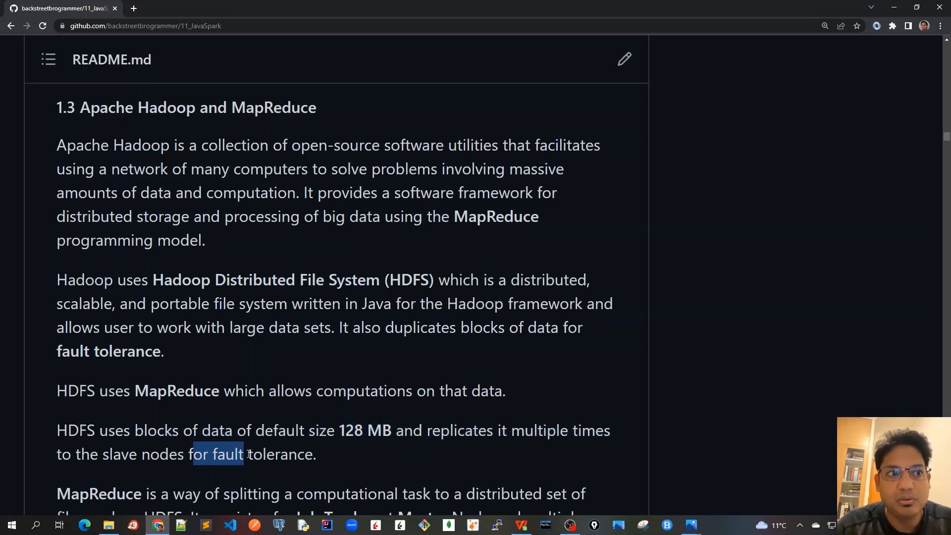
drag(243, 453, 314, 454)
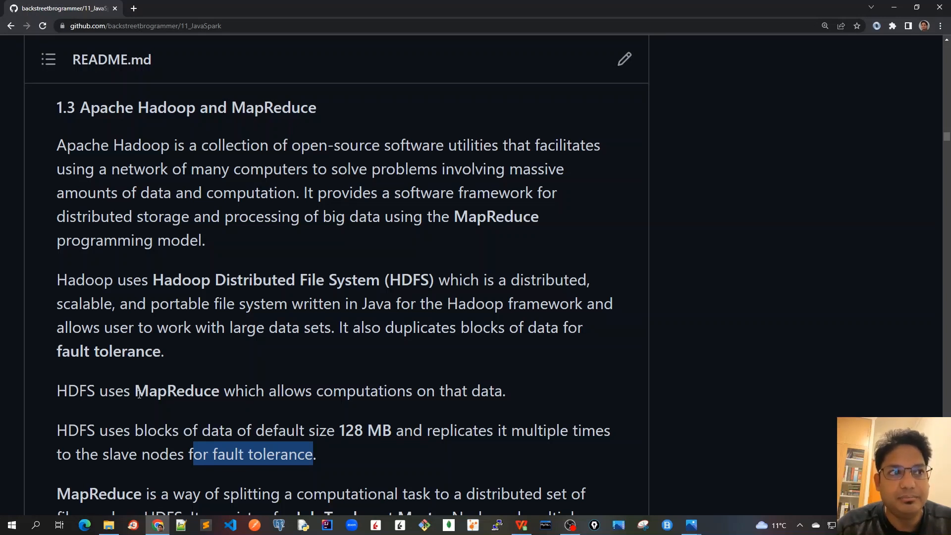
Highlight MapReduce allowing computations by splitting a computational task across multiple nodes.
double_click(176, 390)
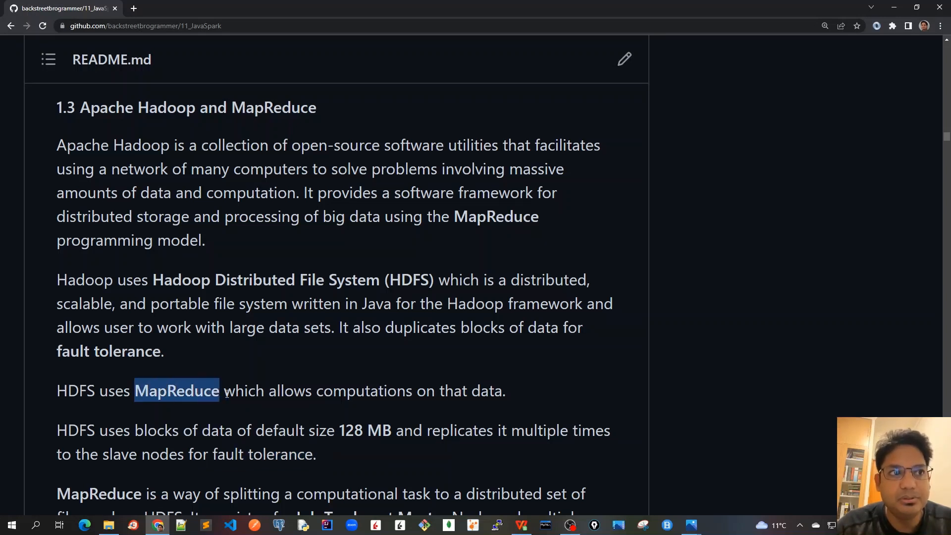
drag(219, 390, 454, 391)
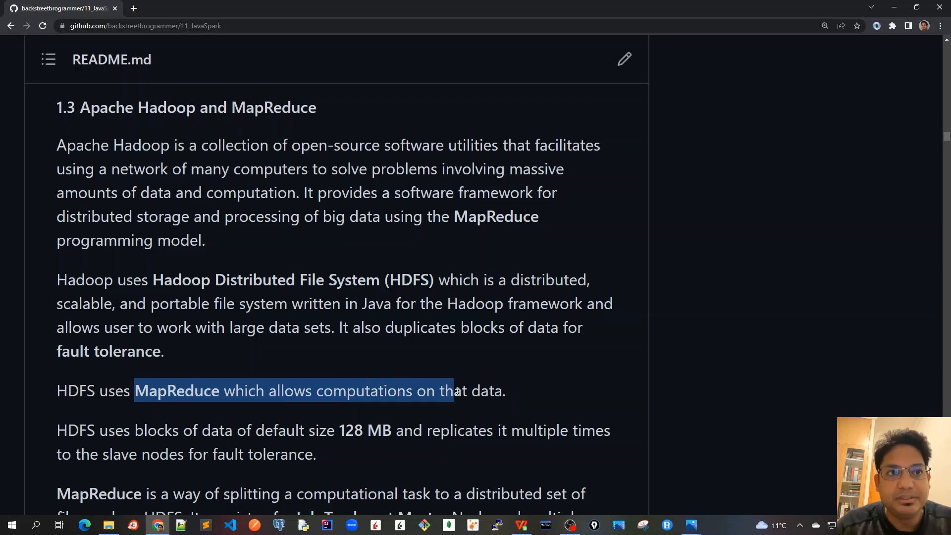
drag(452, 391, 505, 390)
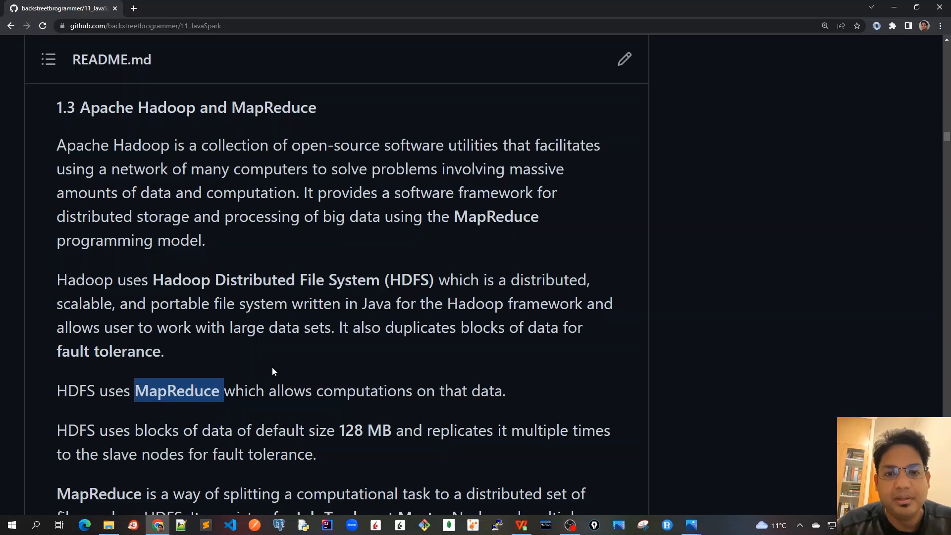
mouse_move(387, 382)
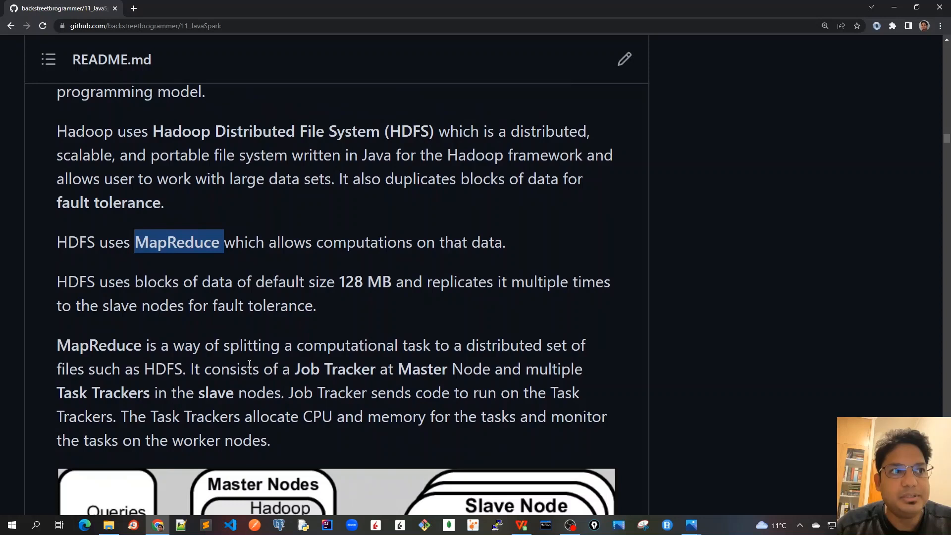
drag(256, 345, 449, 344)
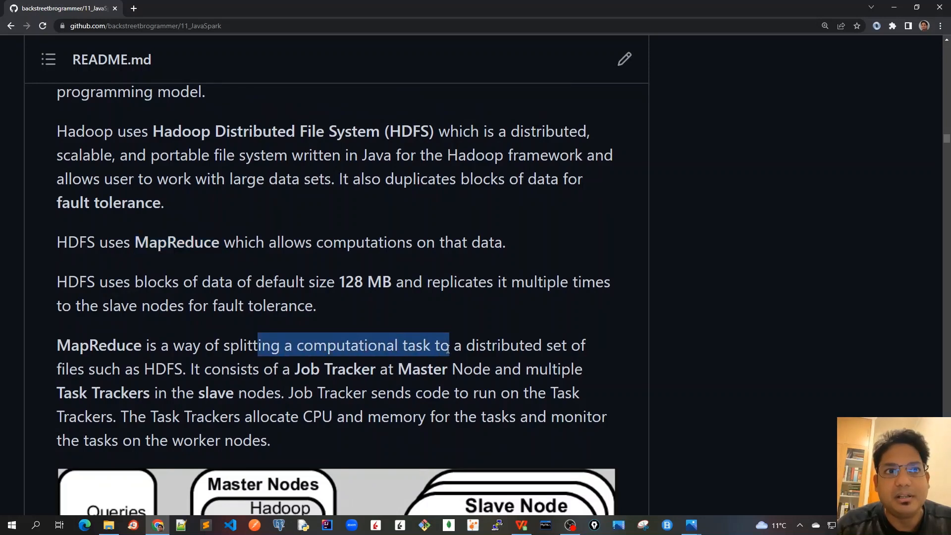
drag(449, 344, 587, 345)
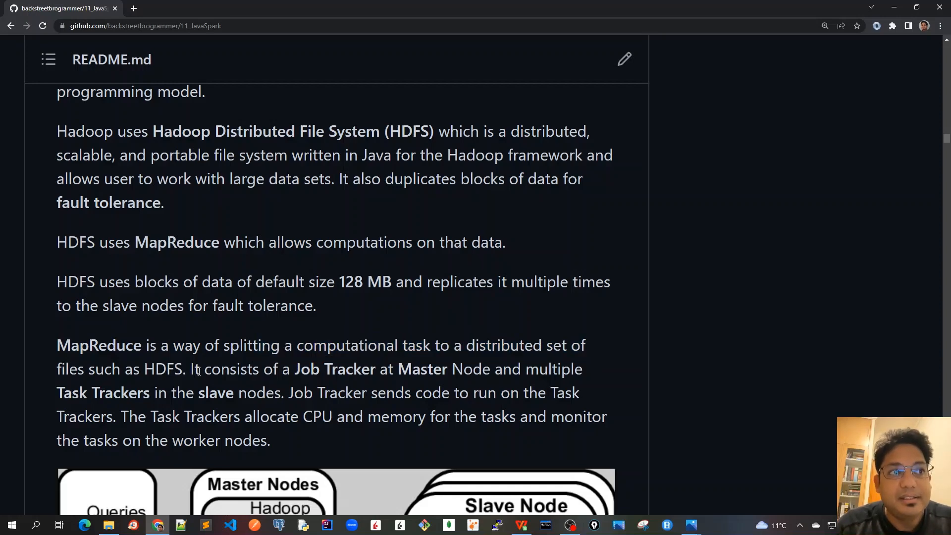
drag(193, 369, 452, 368)
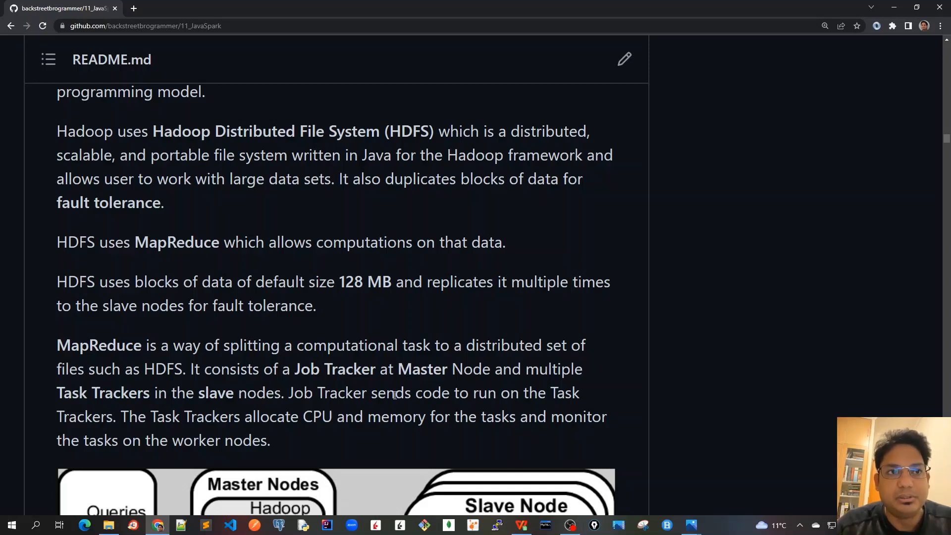
mouse_move(437, 368)
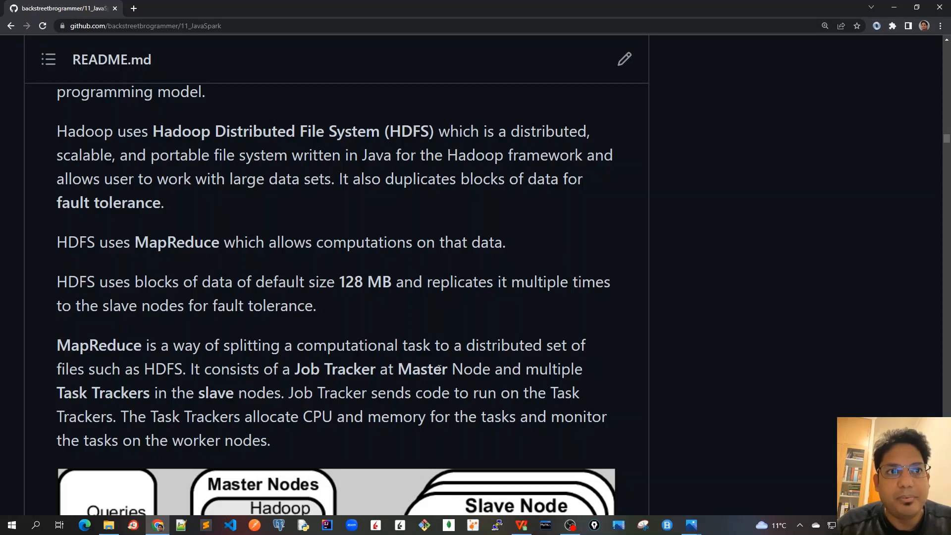
double_click(553, 368)
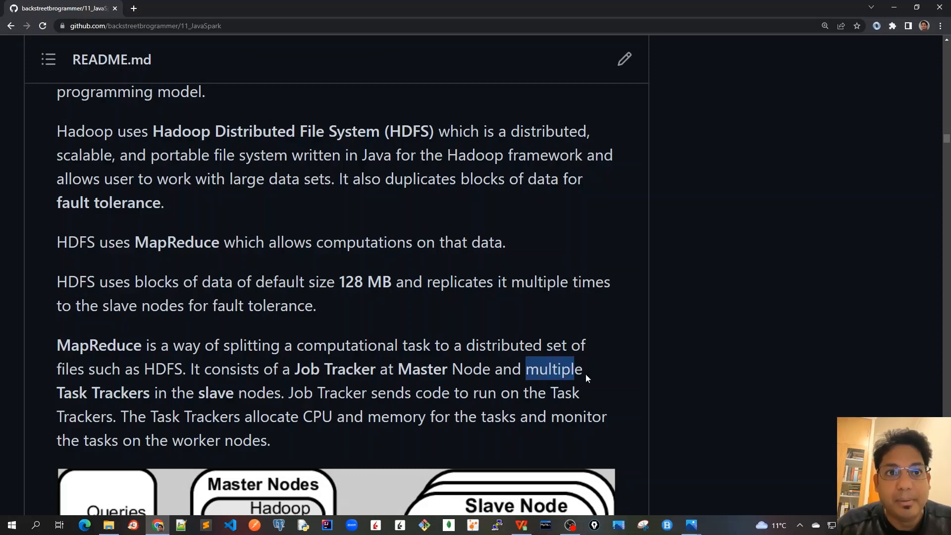
Mark 'Task Trackers' and the sentence 'Job Tracker sends code to run on the Task Trackers'.
double_click(103, 392)
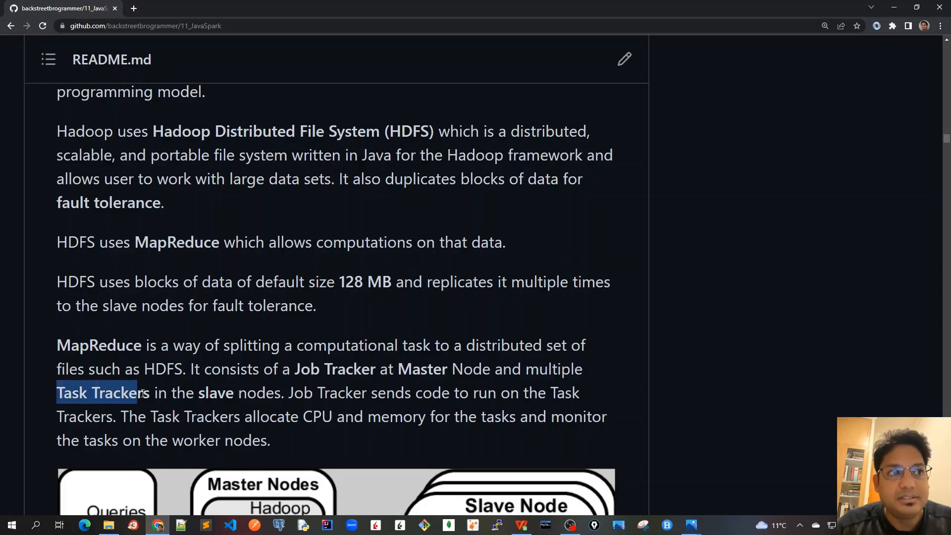
double_click(303, 392)
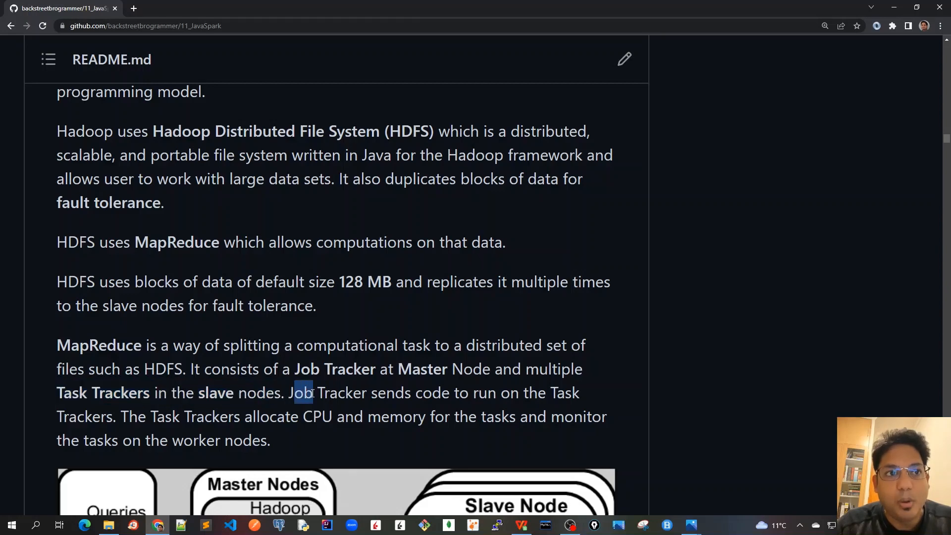
drag(303, 392, 477, 392)
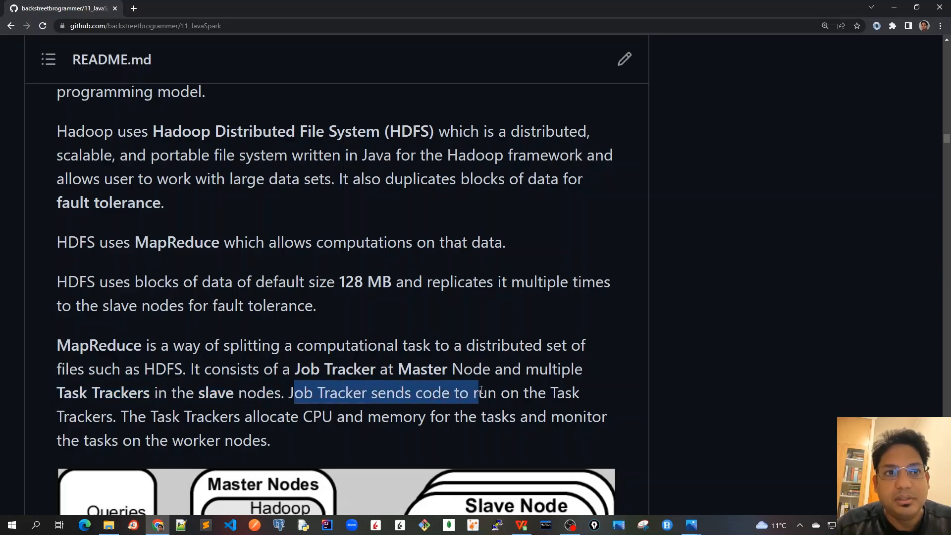
drag(469, 392, 563, 392)
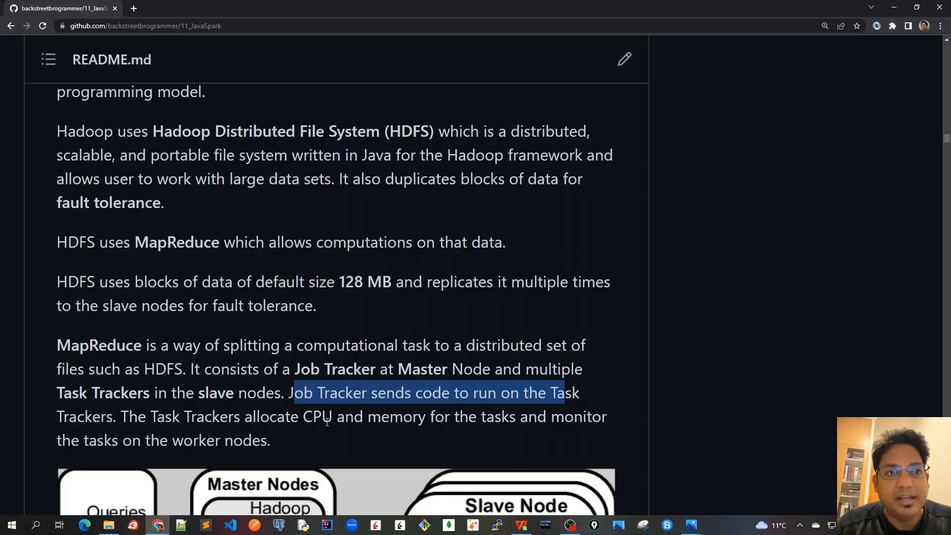
mouse_move(488, 420)
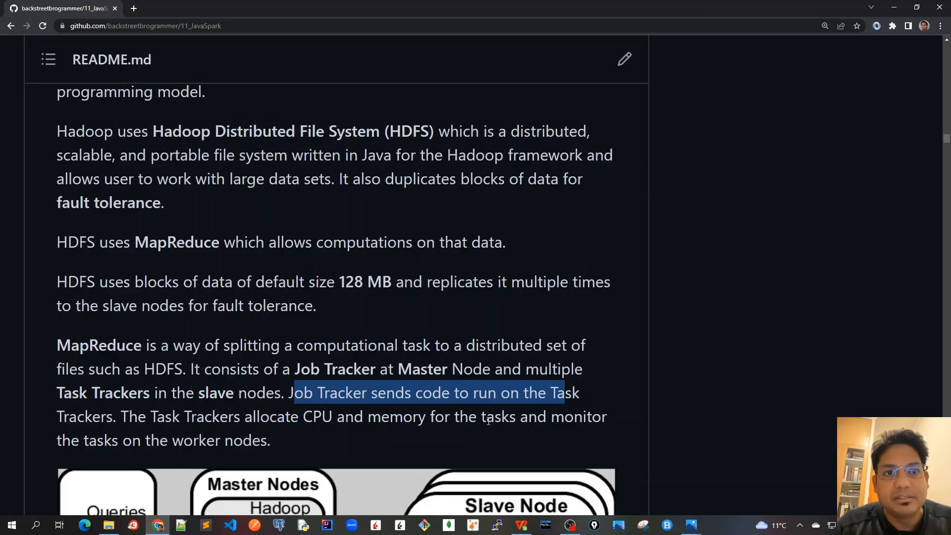
mouse_move(300, 345)
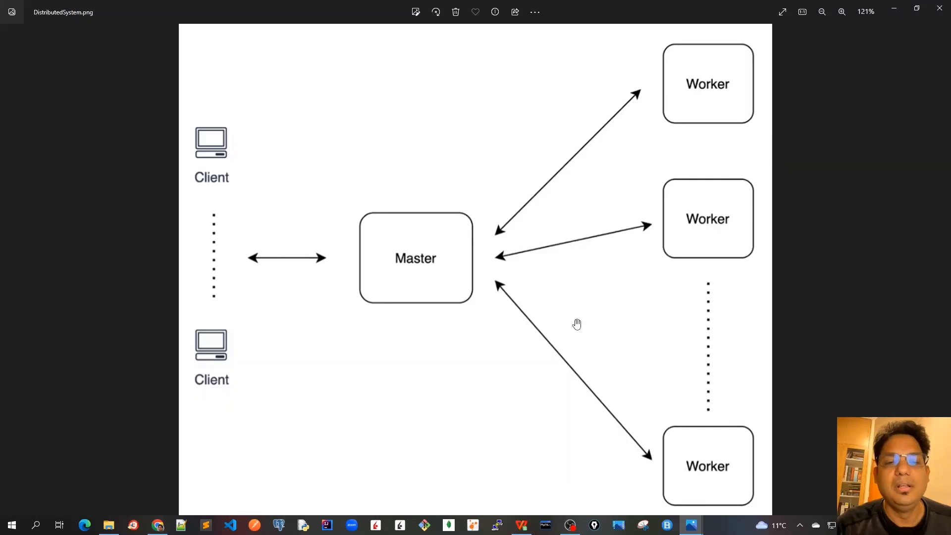
mouse_move(658, 345)
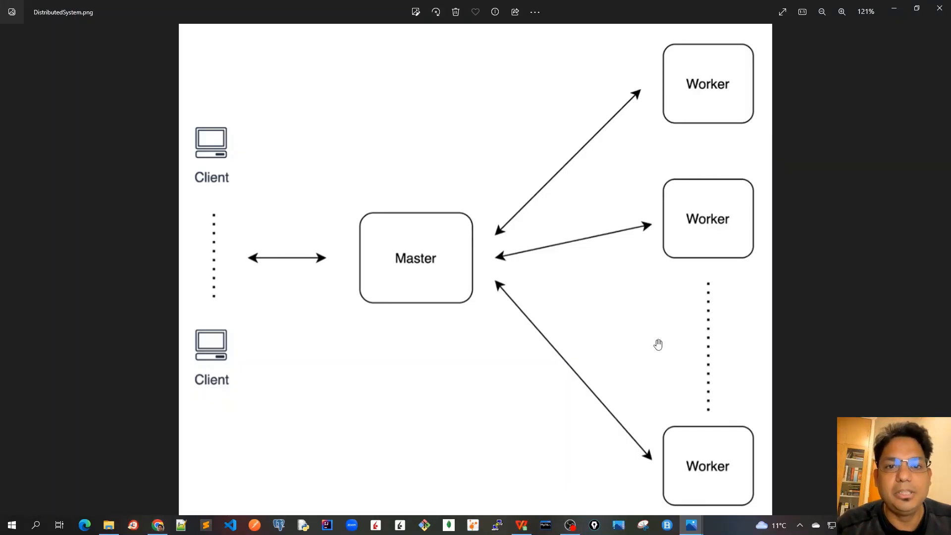
mouse_move(415, 258)
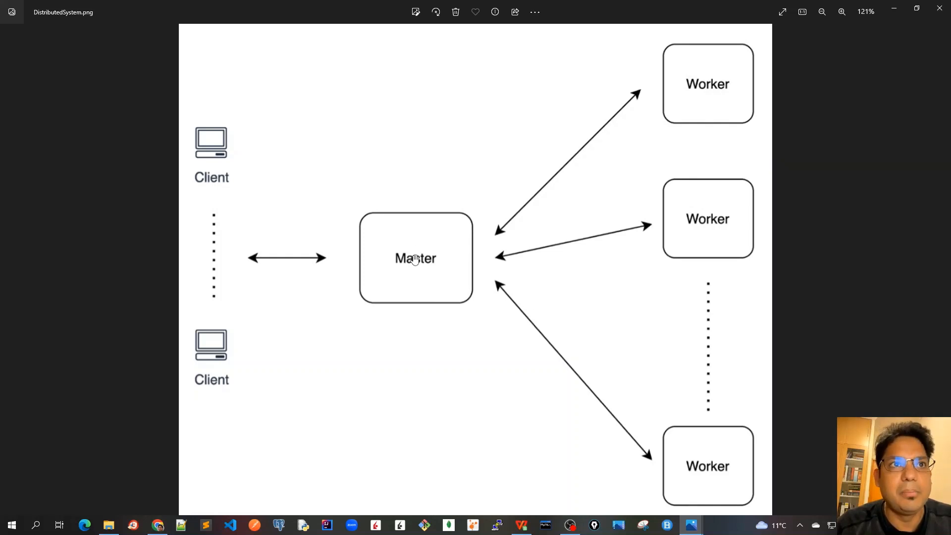
mouse_move(711, 500)
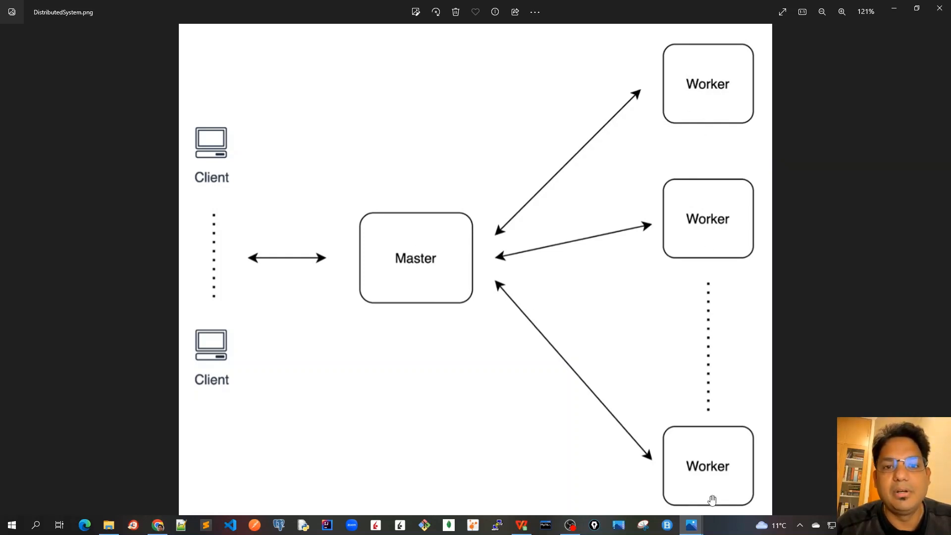
mouse_move(417, 265)
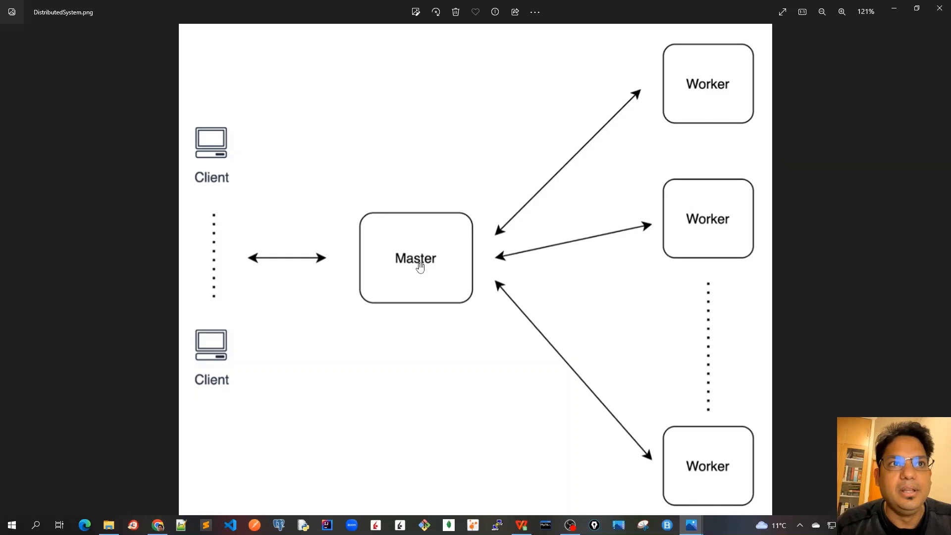
mouse_move(420, 252)
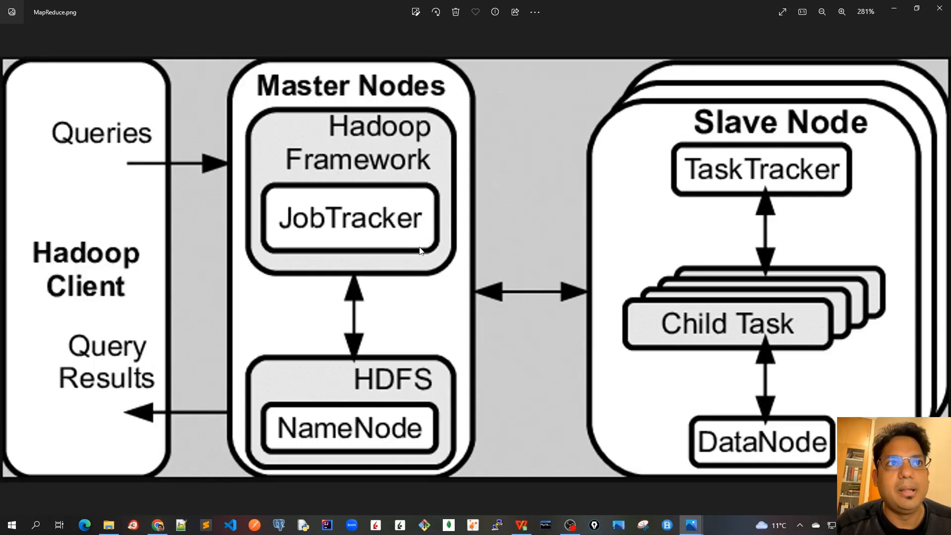
mouse_move(410, 196)
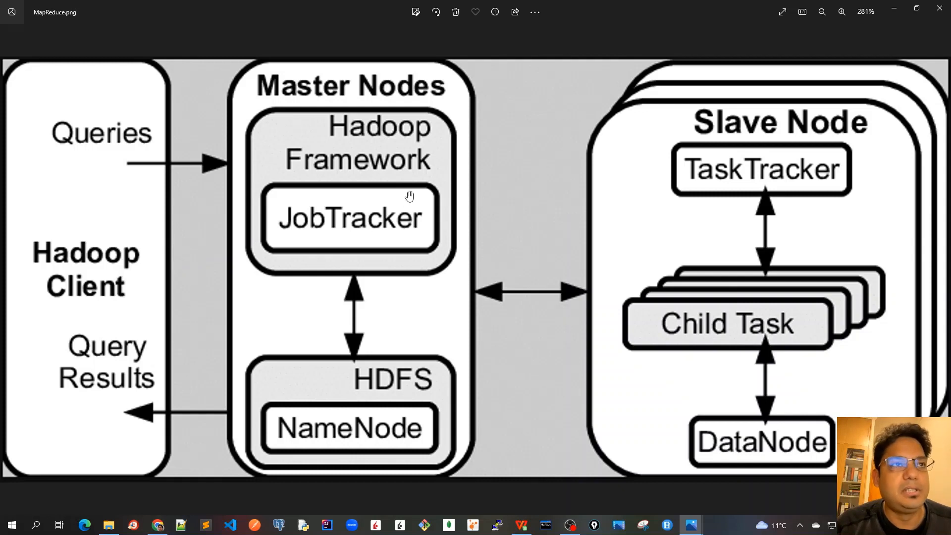
mouse_move(121, 226)
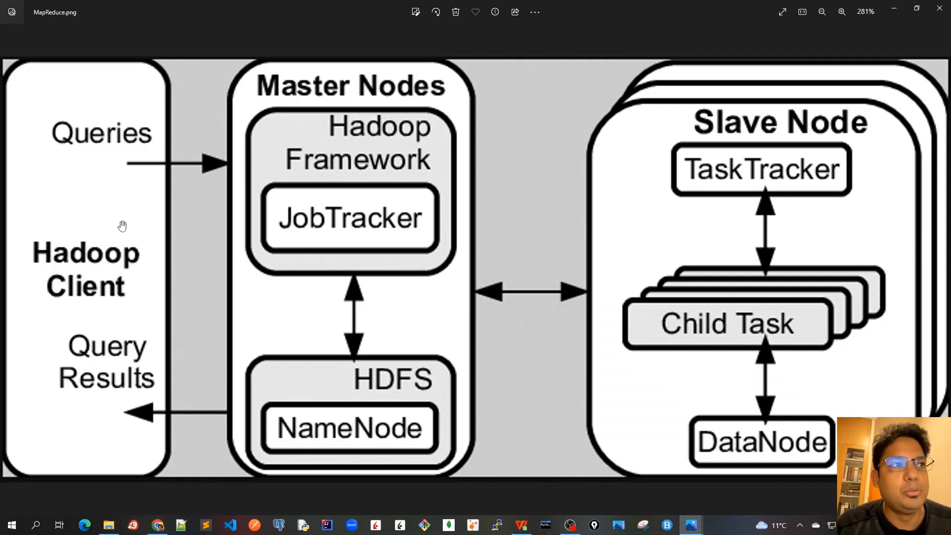
mouse_move(191, 307)
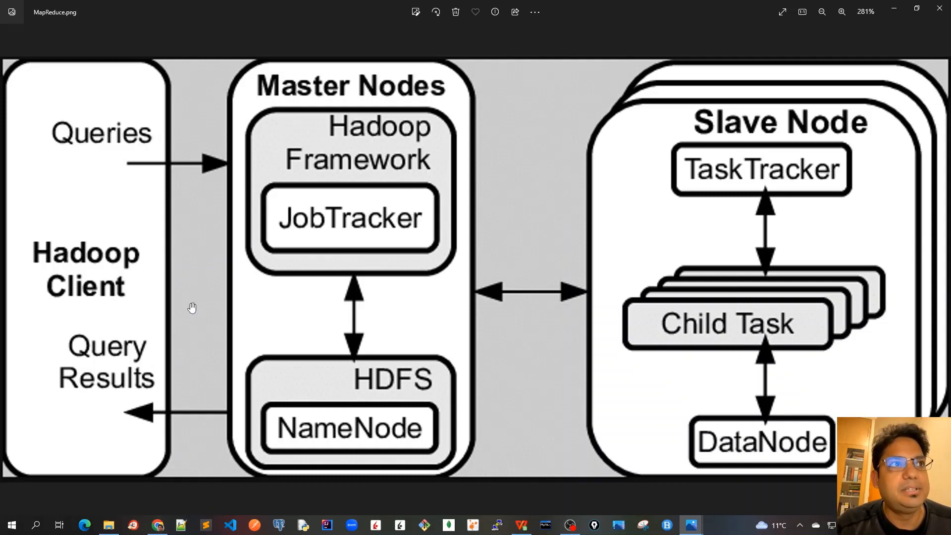
mouse_move(119, 364)
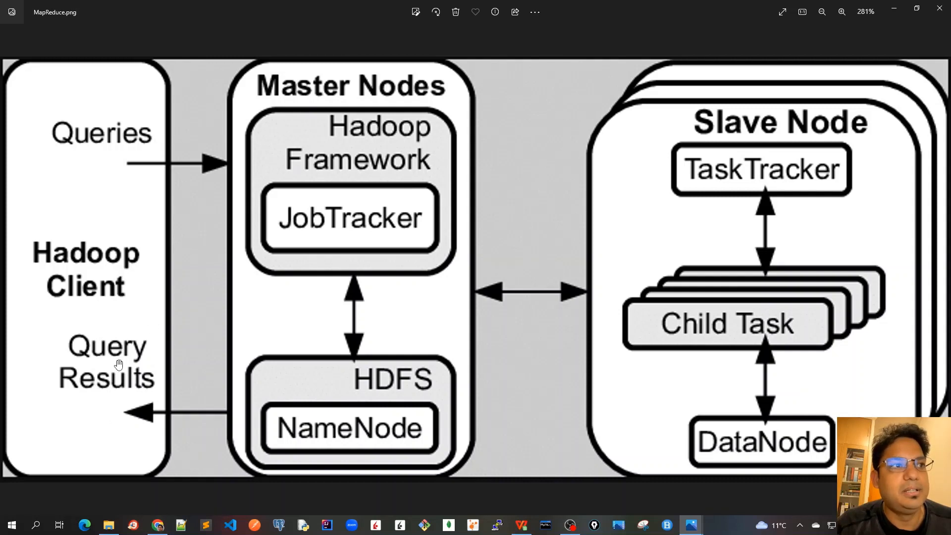
mouse_move(452, 78)
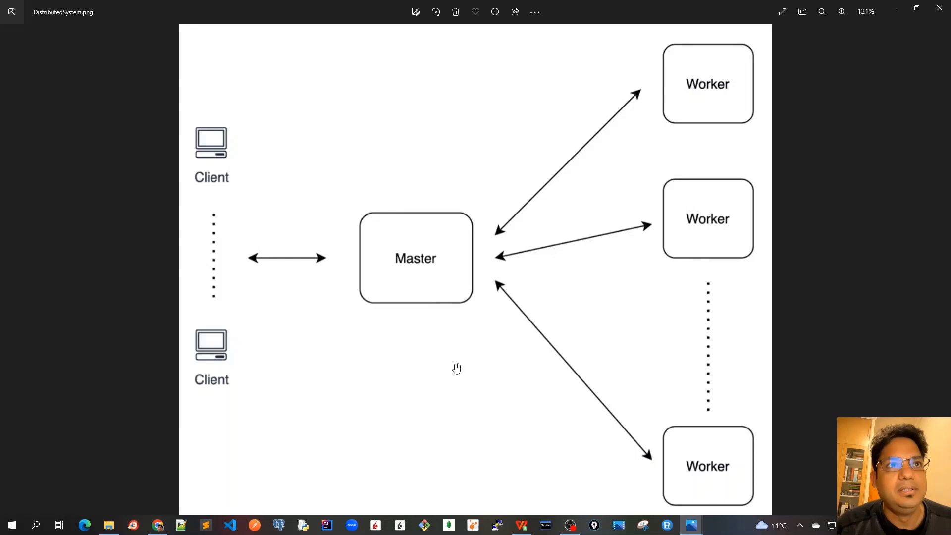
mouse_move(486, 332)
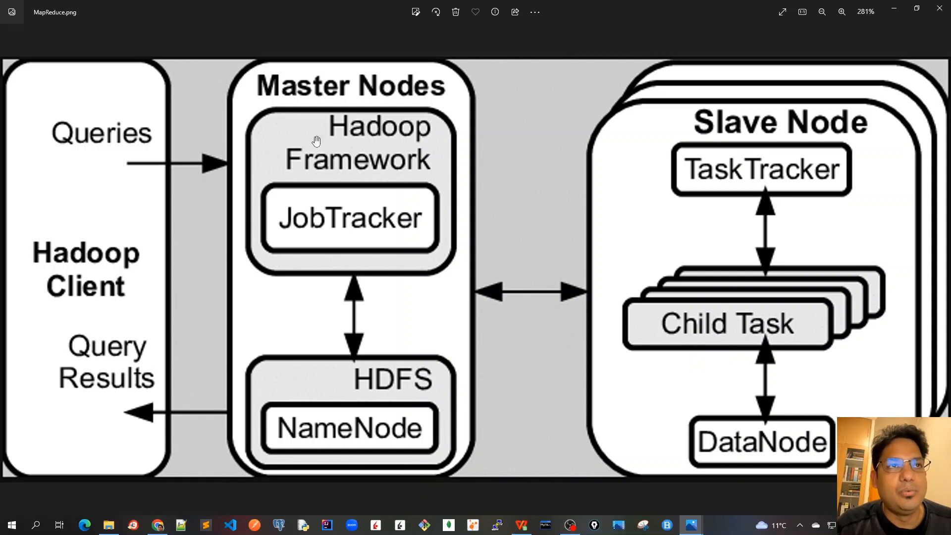
mouse_move(395, 382)
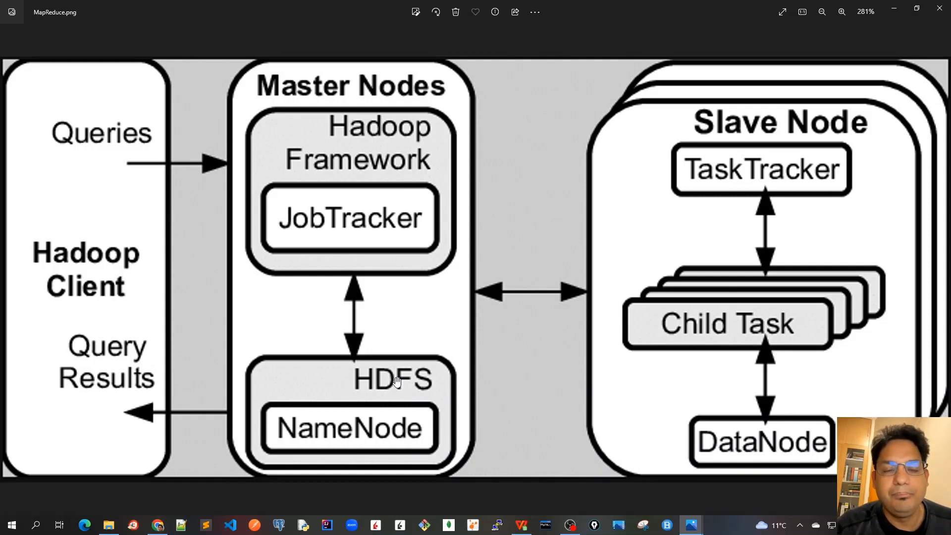
mouse_move(392, 411)
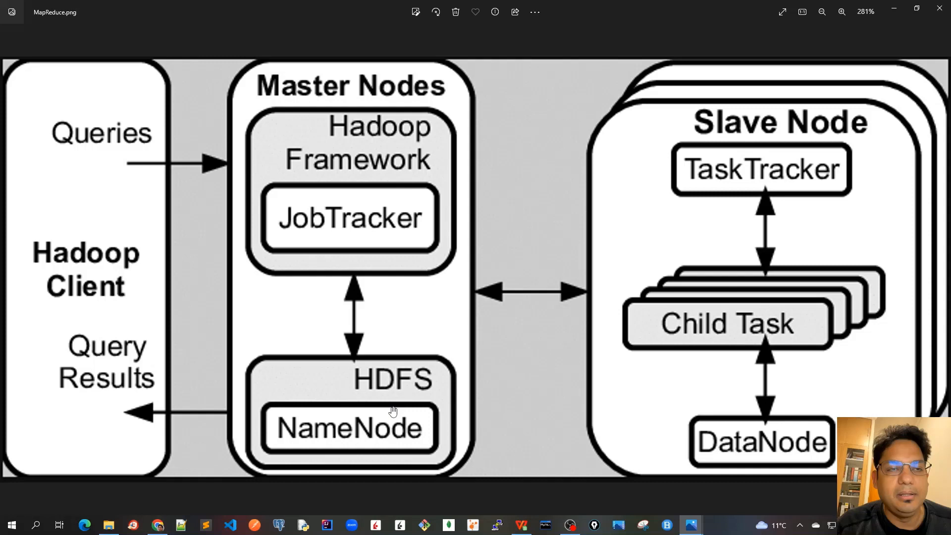
mouse_move(721, 185)
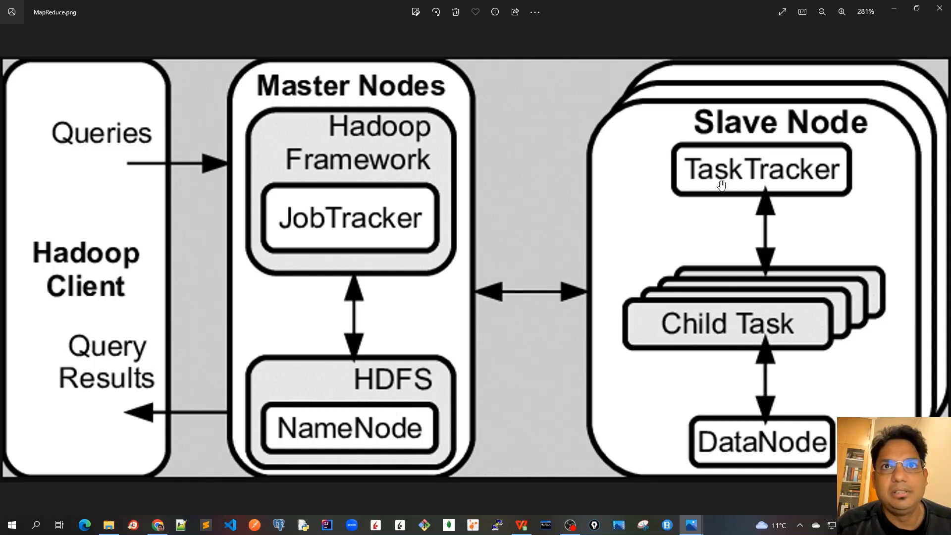
mouse_move(699, 433)
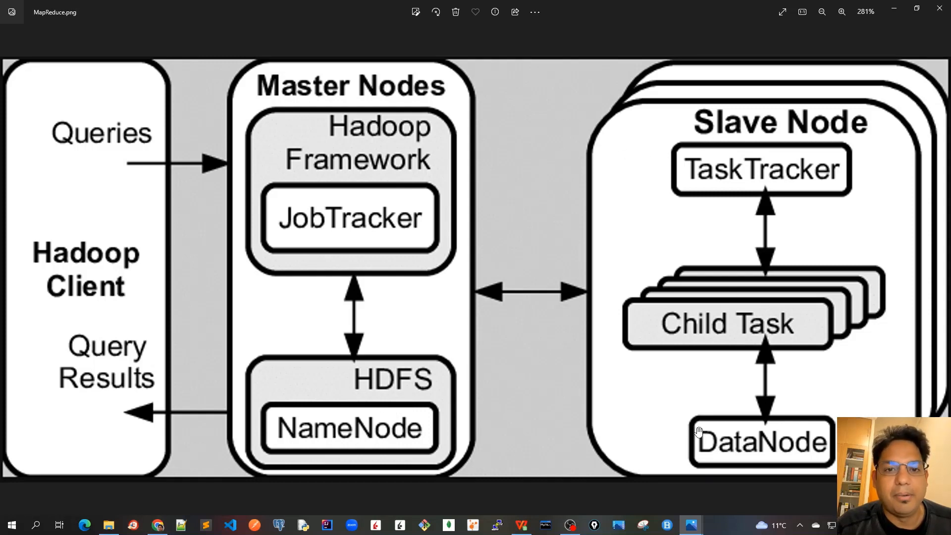
mouse_move(366, 137)
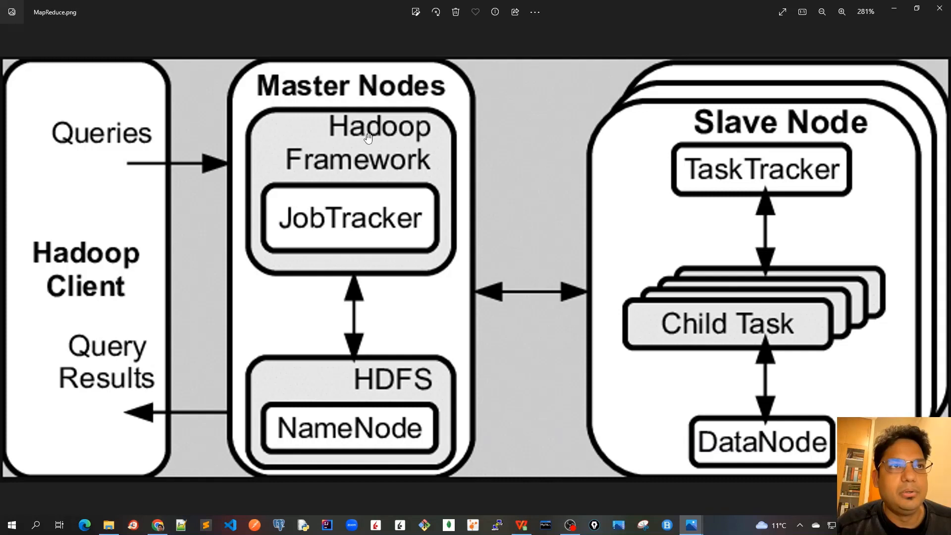
mouse_move(380, 145)
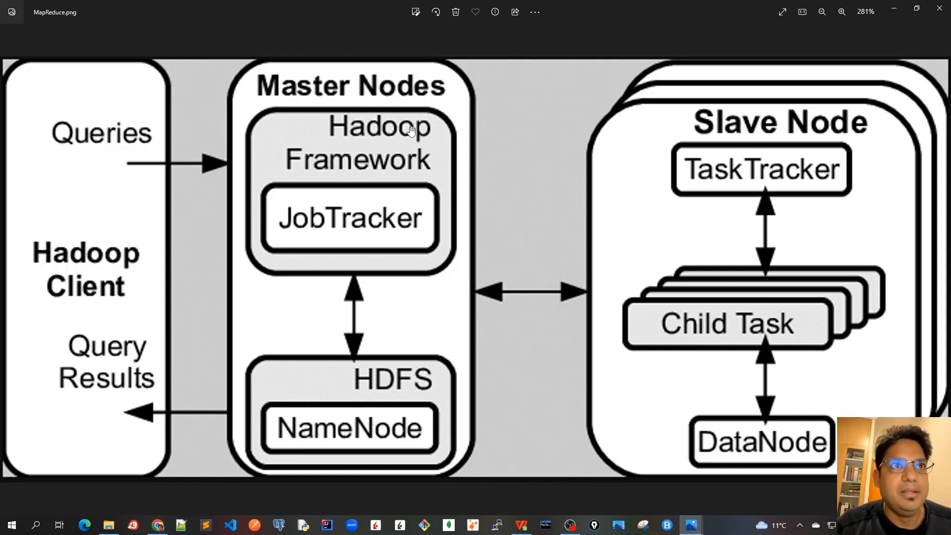
mouse_move(373, 142)
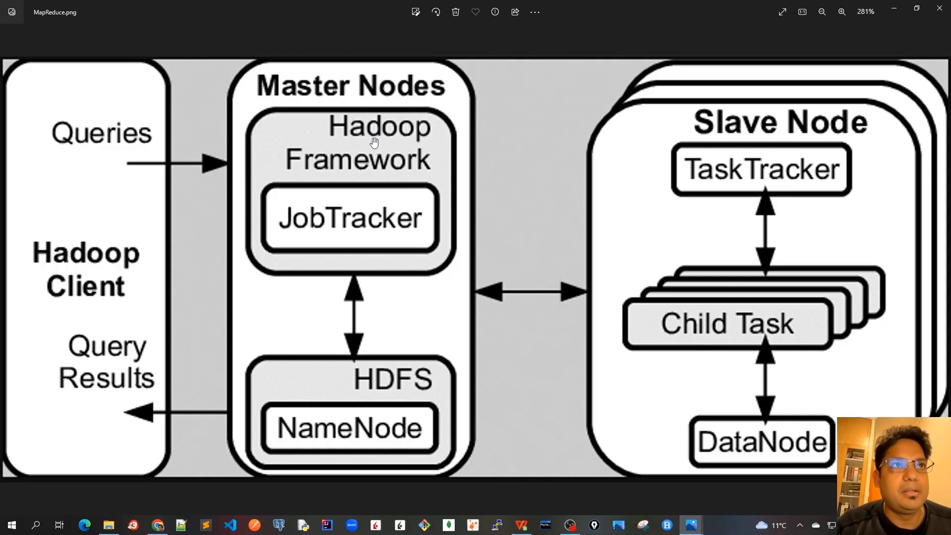
mouse_move(298, 228)
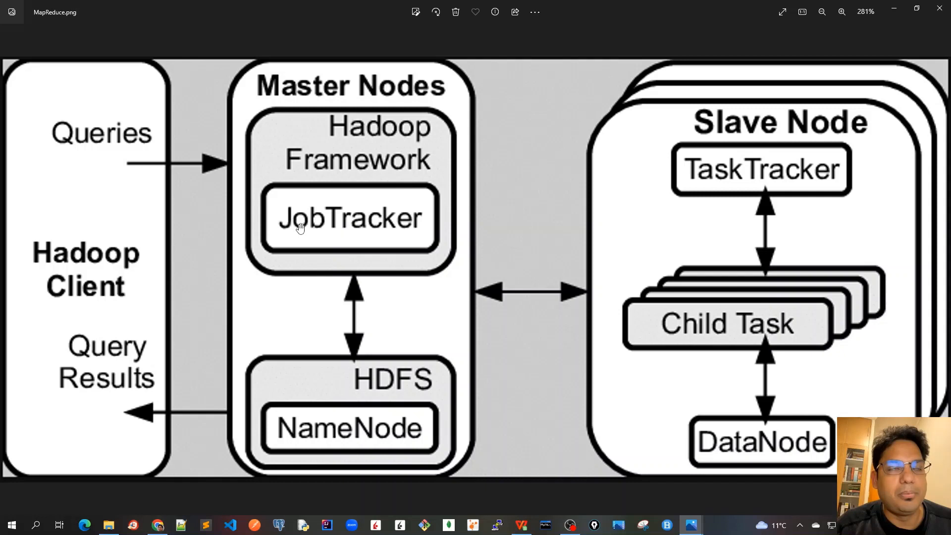
mouse_move(342, 236)
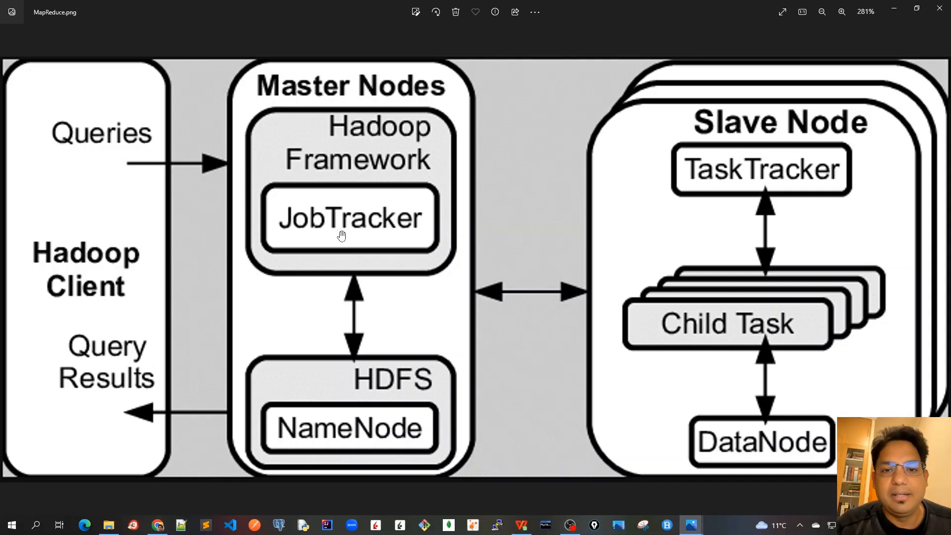
mouse_move(390, 400)
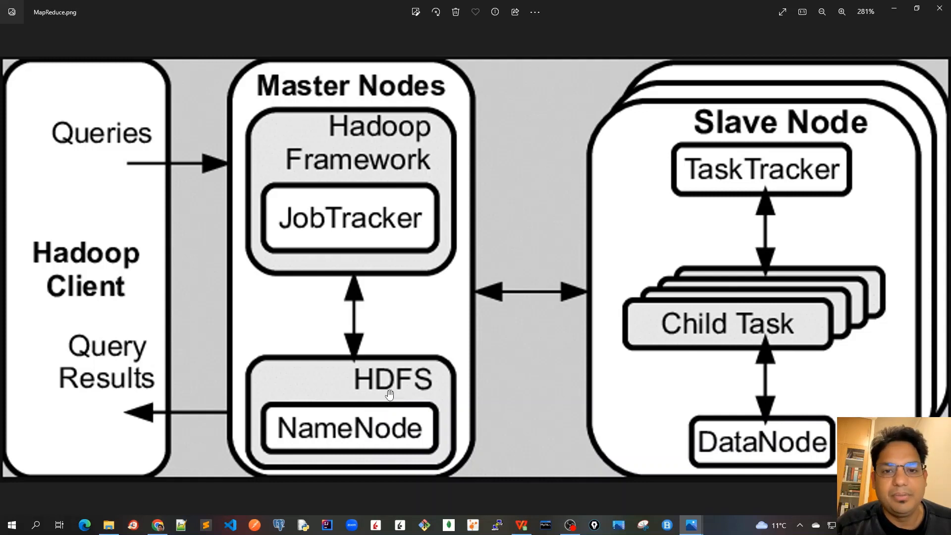
mouse_move(412, 391)
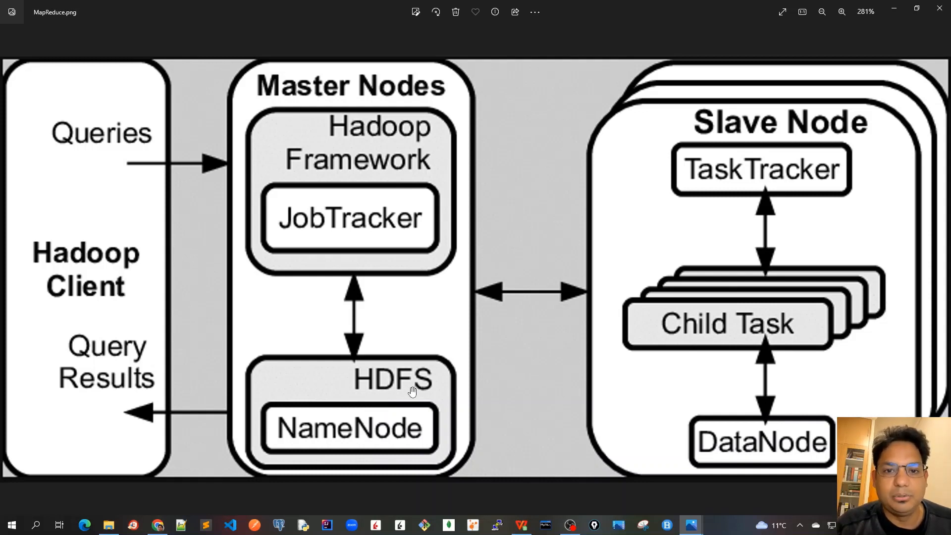
mouse_move(346, 236)
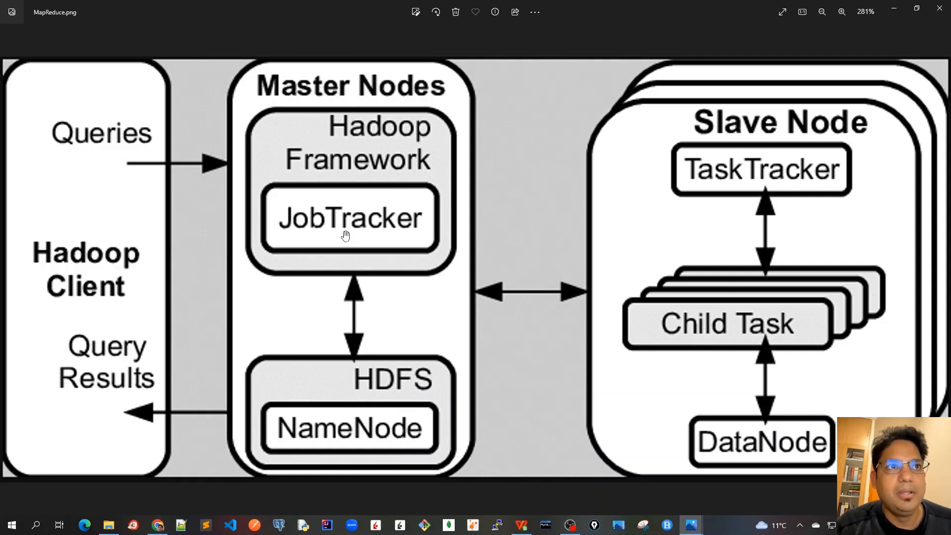
mouse_move(392, 242)
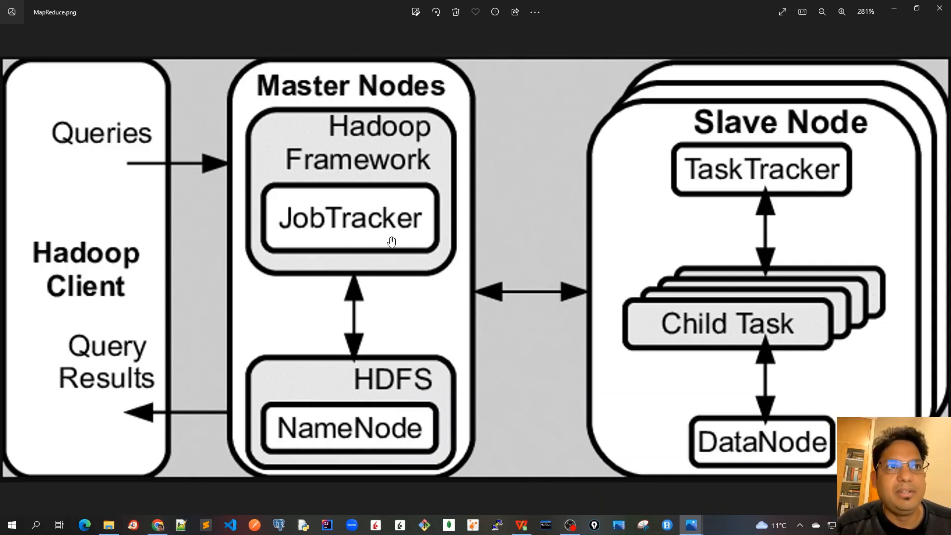
mouse_move(371, 247)
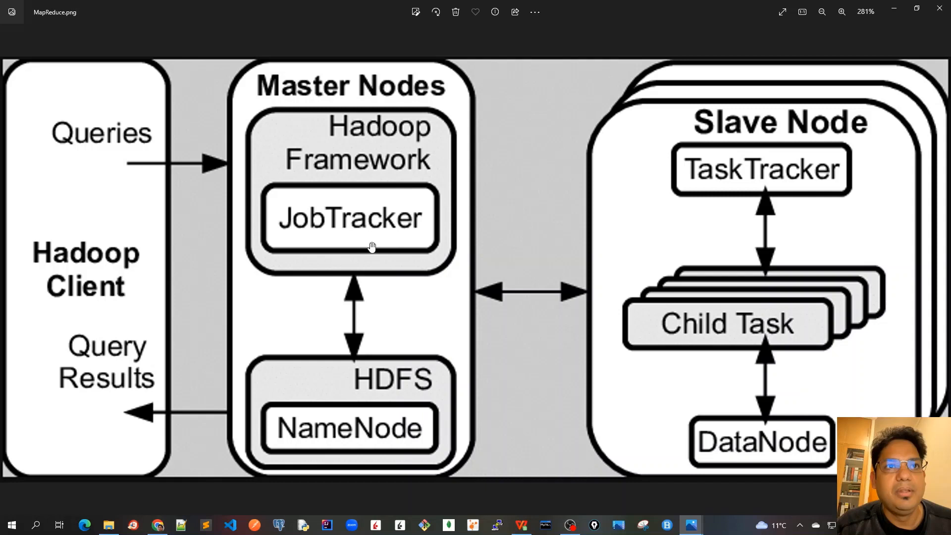
mouse_move(351, 240)
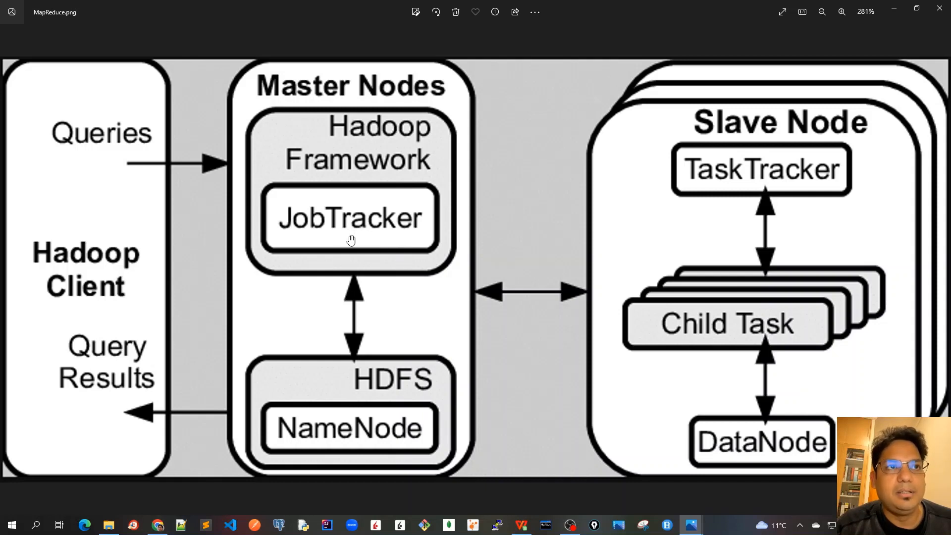
mouse_move(383, 240)
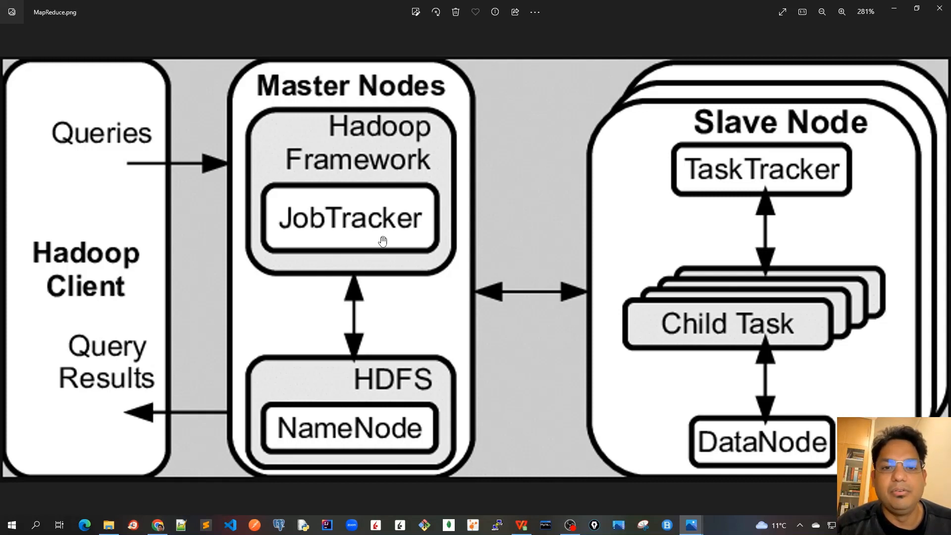
mouse_move(376, 243)
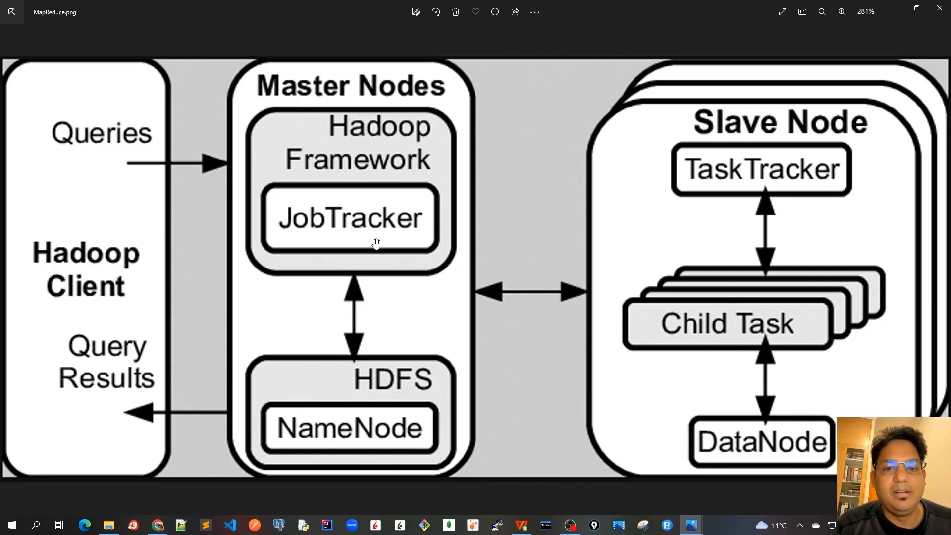
mouse_move(380, 248)
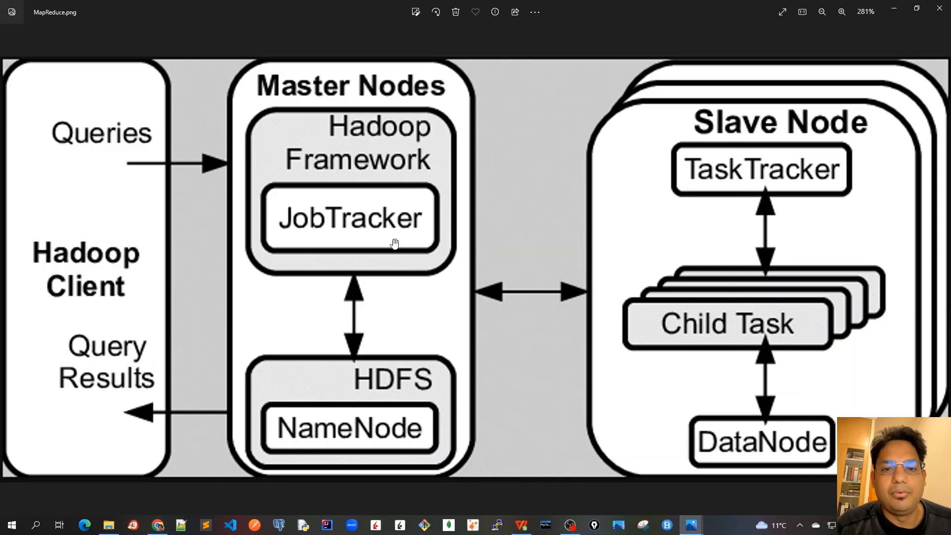
mouse_move(425, 245)
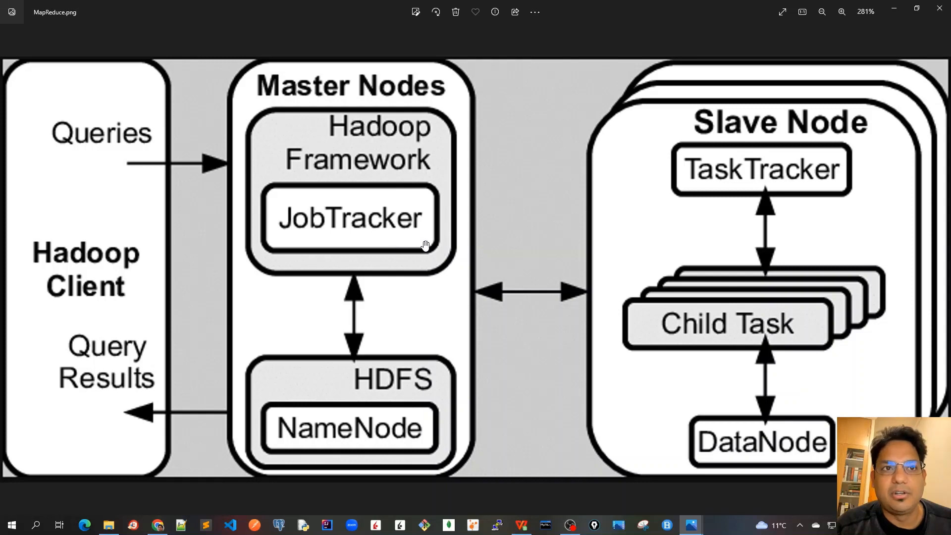
mouse_move(772, 148)
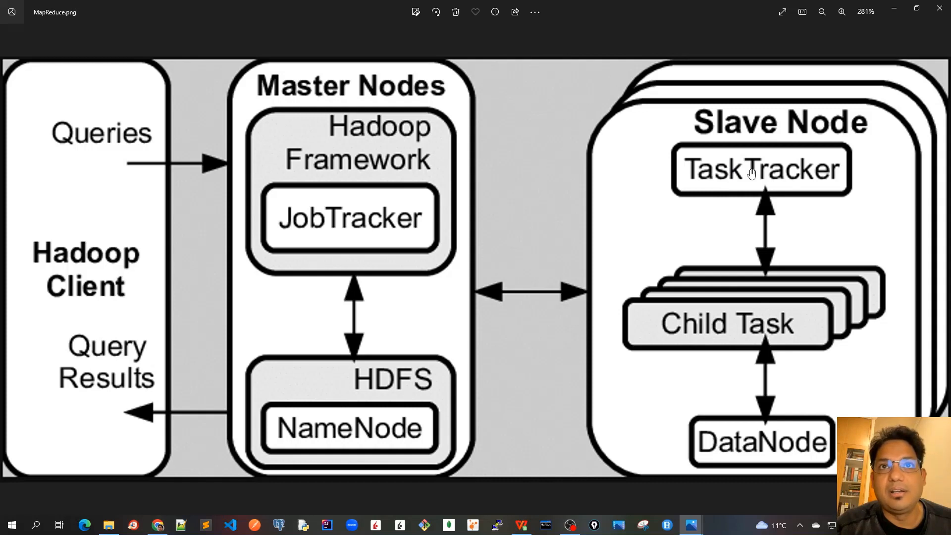
mouse_move(360, 247)
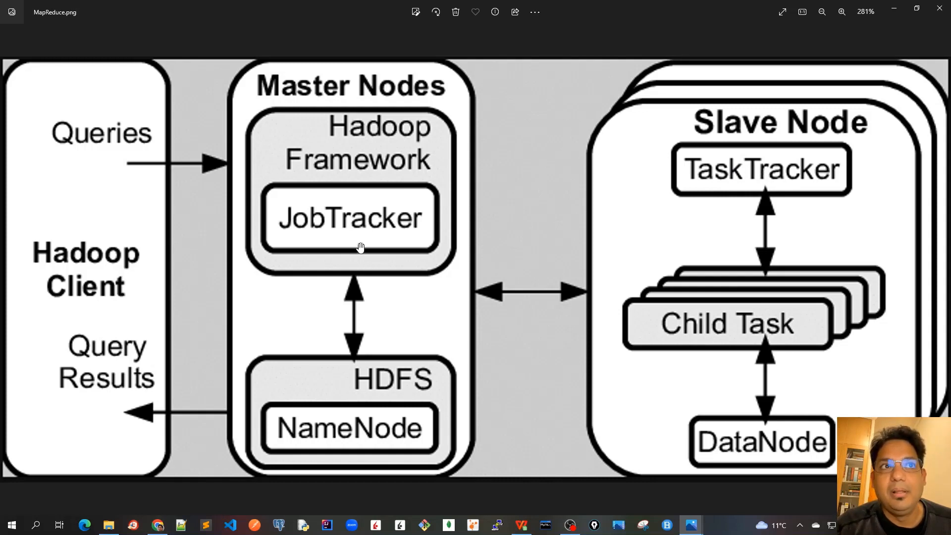
mouse_move(751, 163)
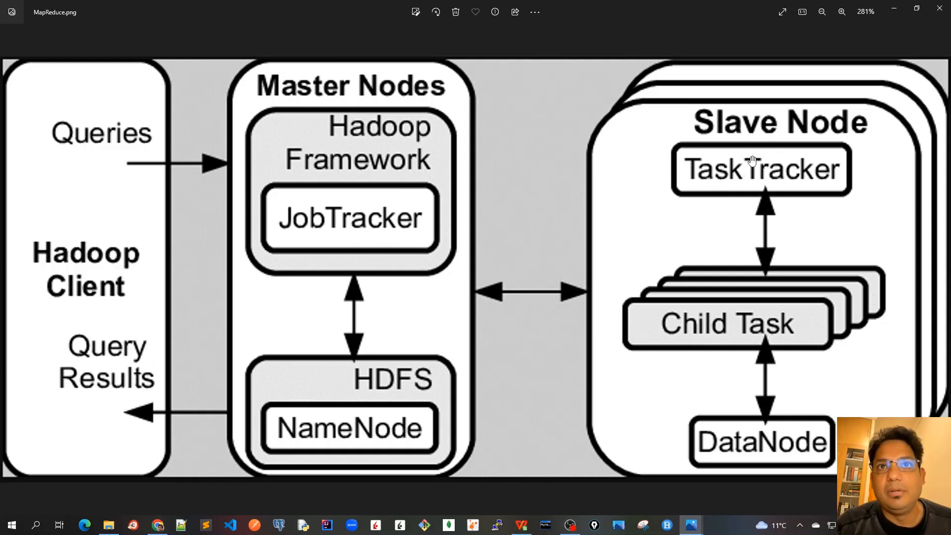
mouse_move(743, 312)
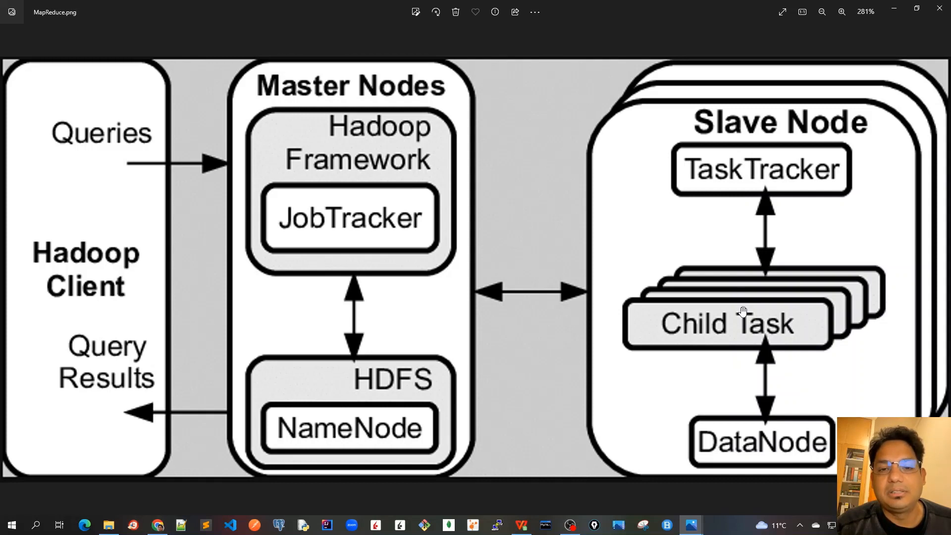
mouse_move(755, 285)
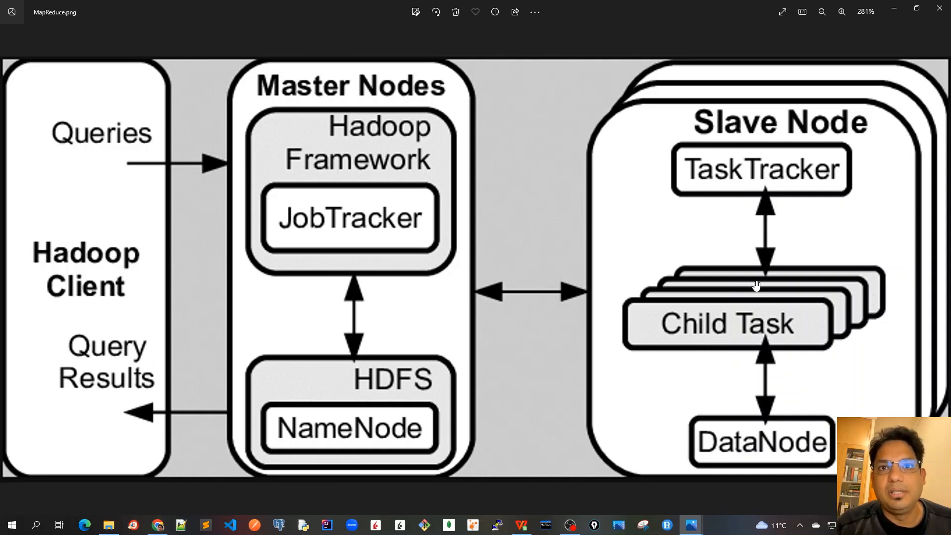
mouse_move(726, 435)
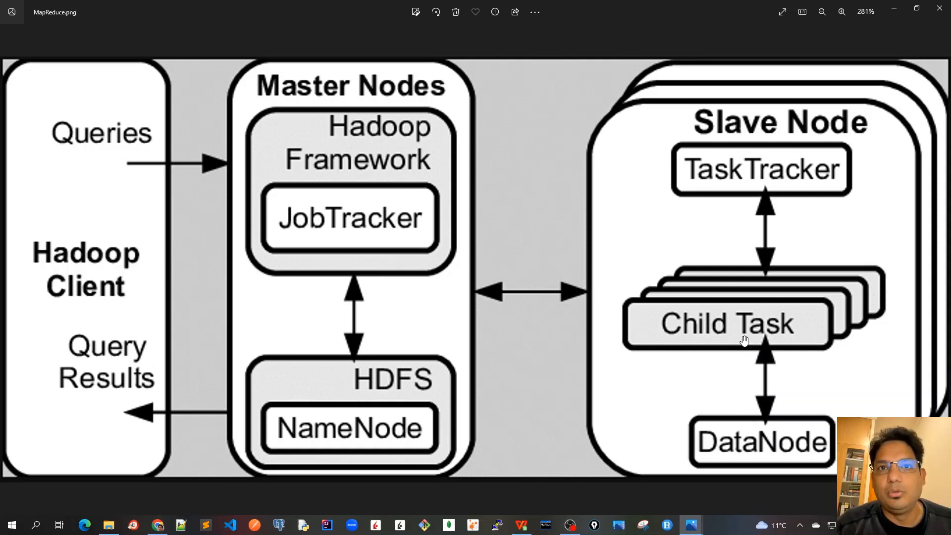
mouse_move(744, 171)
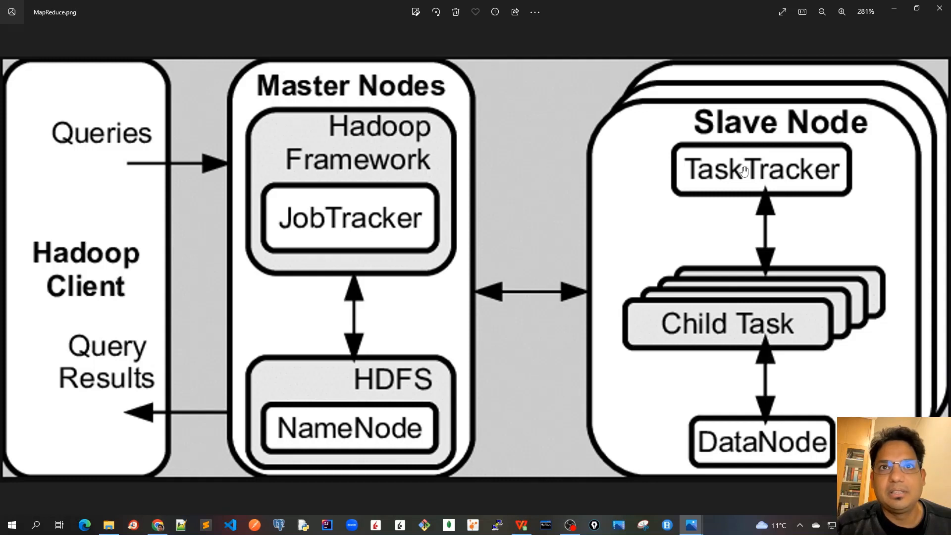
mouse_move(355, 154)
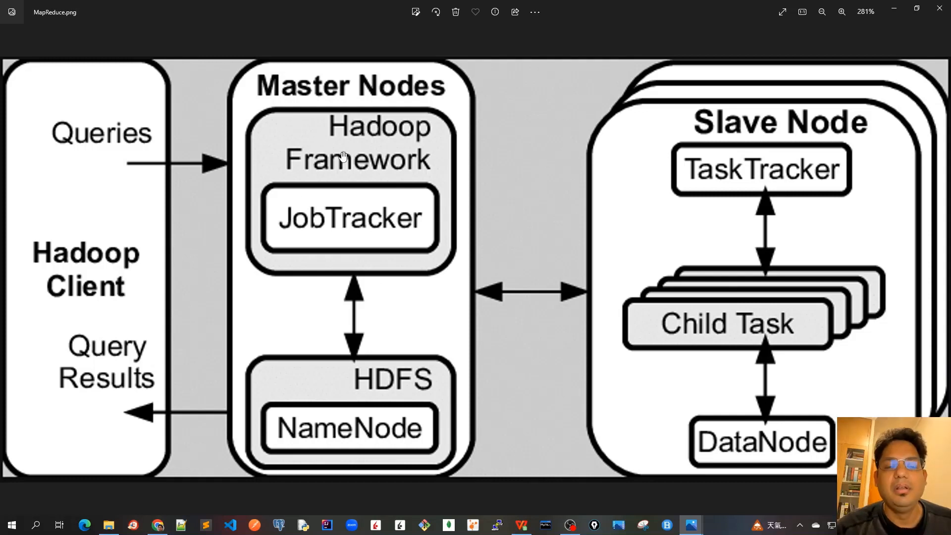
mouse_move(666, 98)
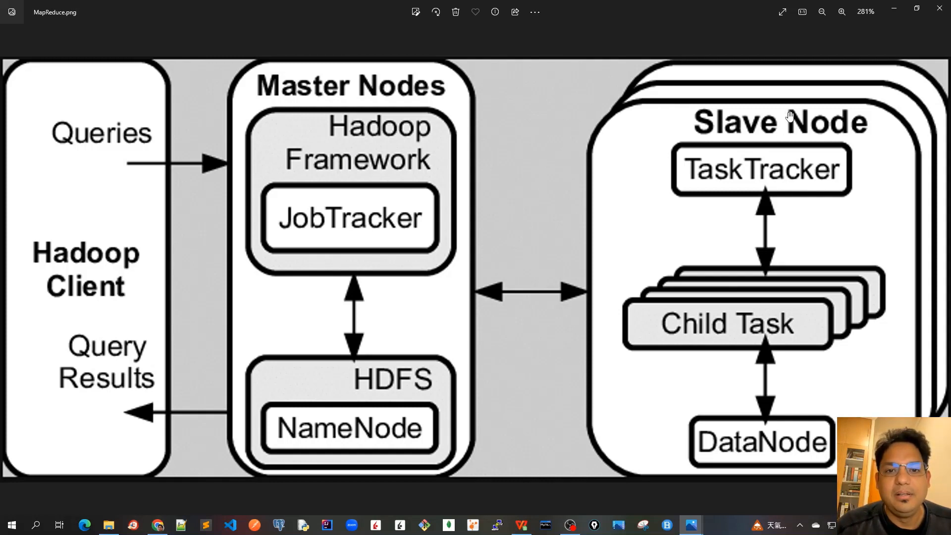
mouse_move(703, 162)
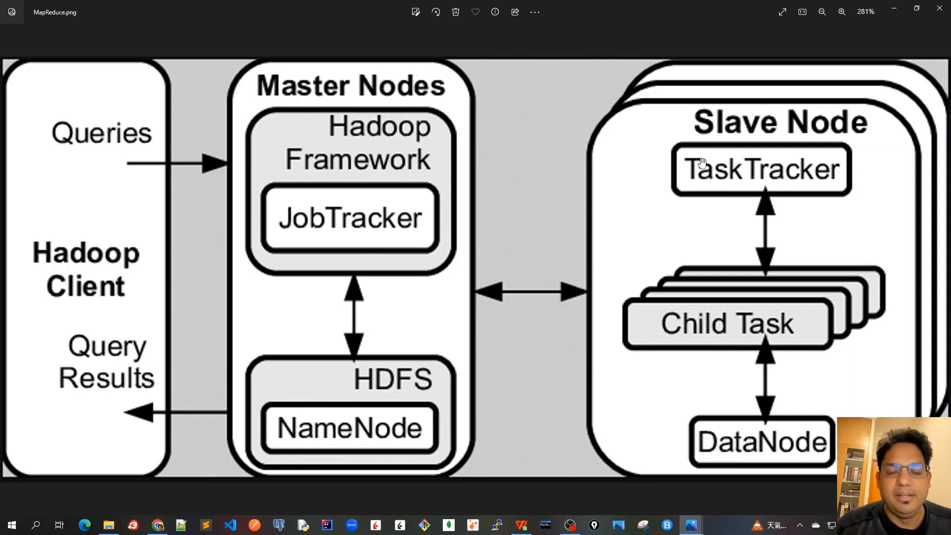
mouse_move(737, 176)
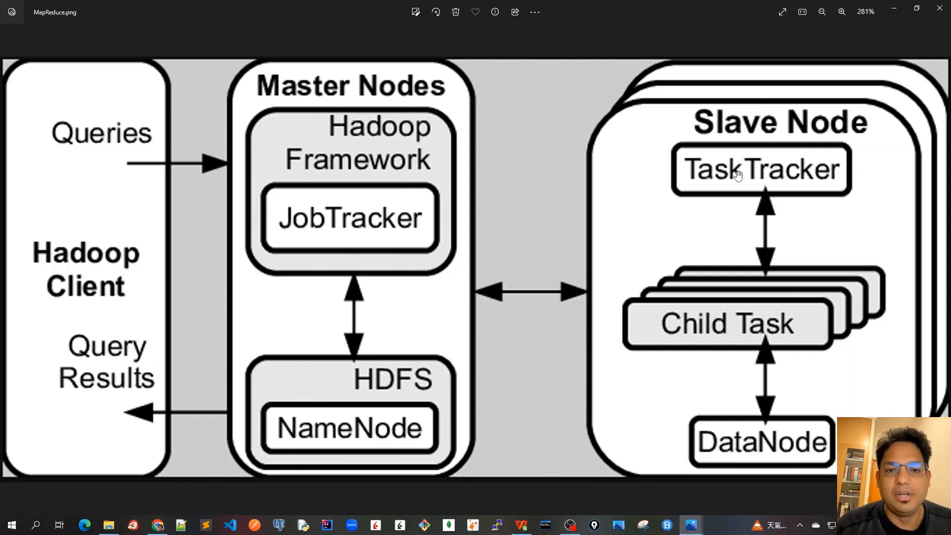
mouse_move(558, 137)
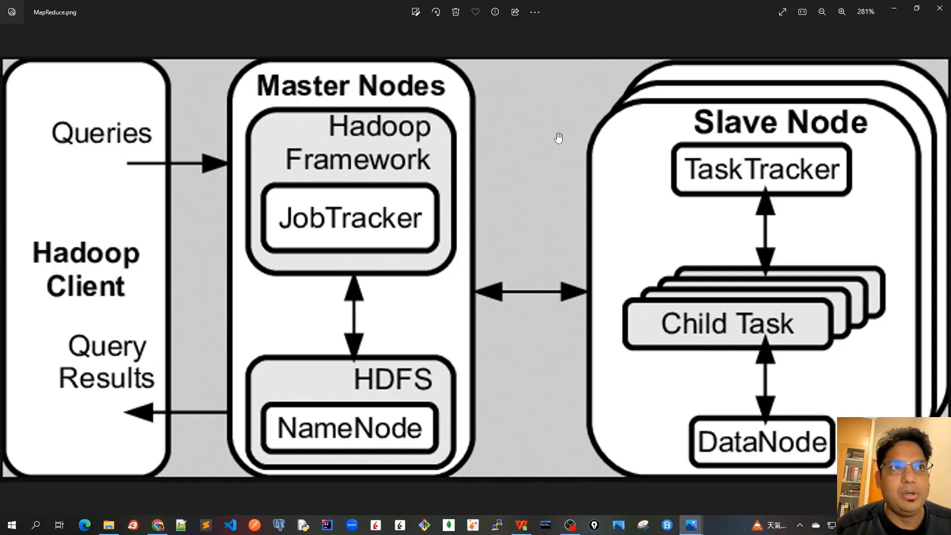
mouse_move(391, 134)
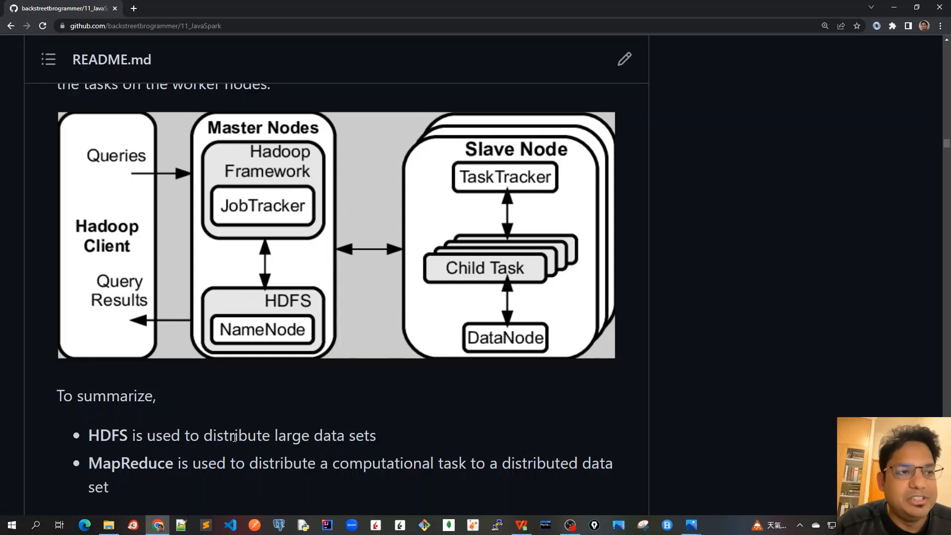
mouse_move(238, 263)
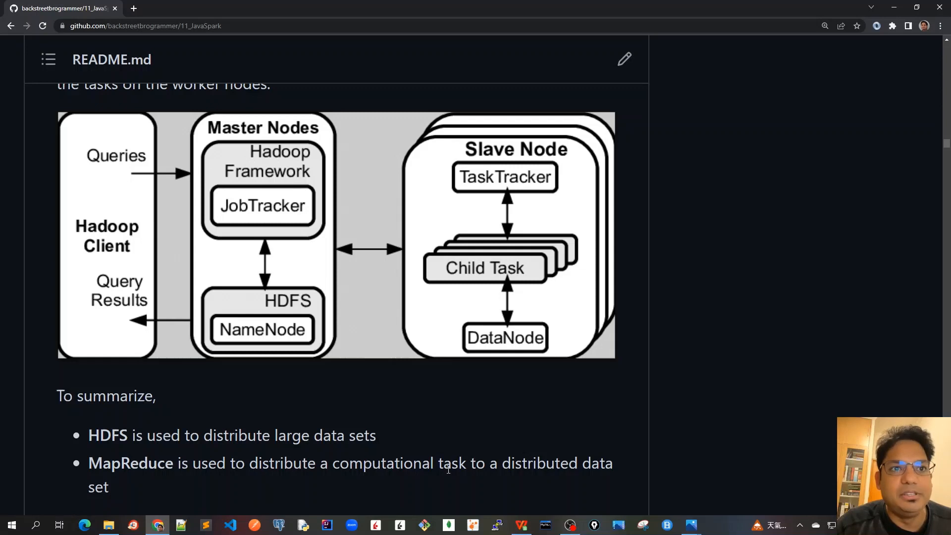
mouse_move(310, 451)
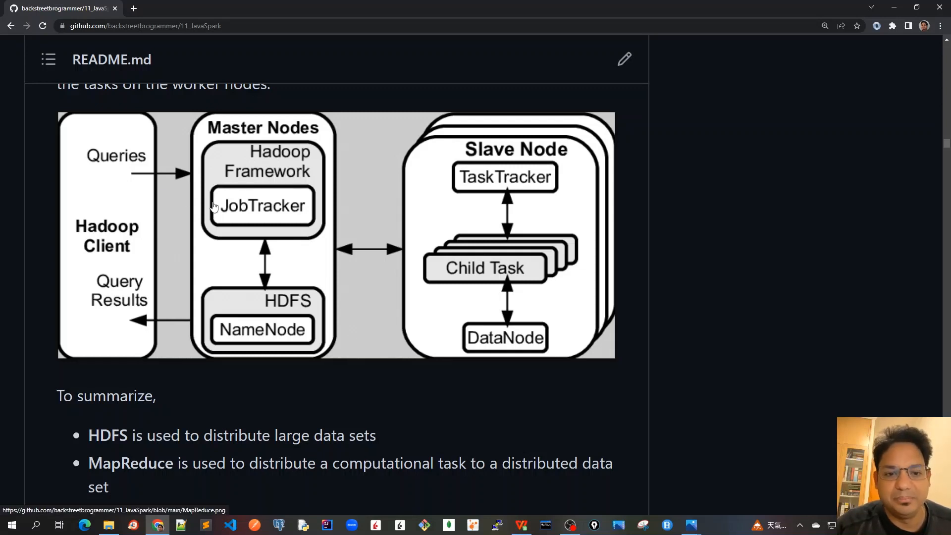
Scroll the README back up to the table of contents with Part I – Spark RDD topics.
scroll(up, 3)
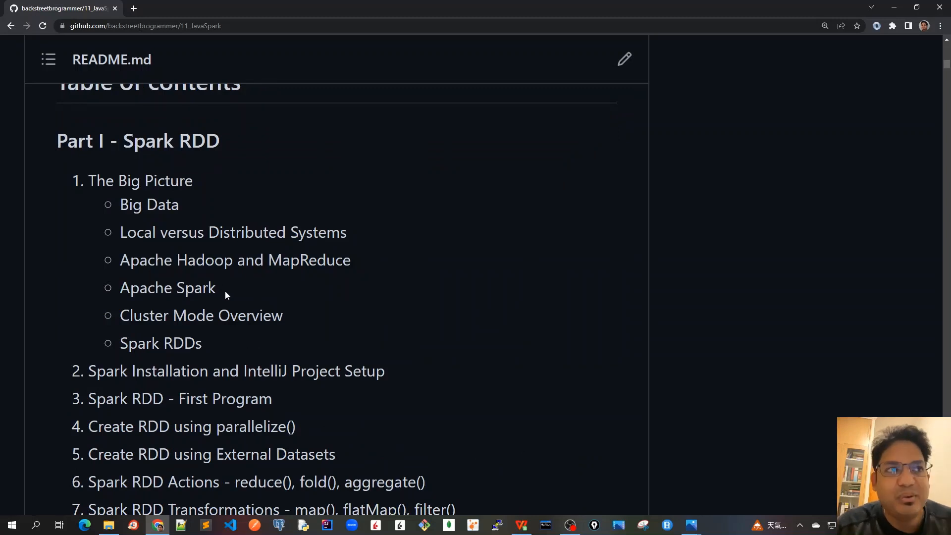
Highlight 'MapReduce' in the 'Apache Hadoop and MapReduce' table-of-contents entry.
double_click(167, 288)
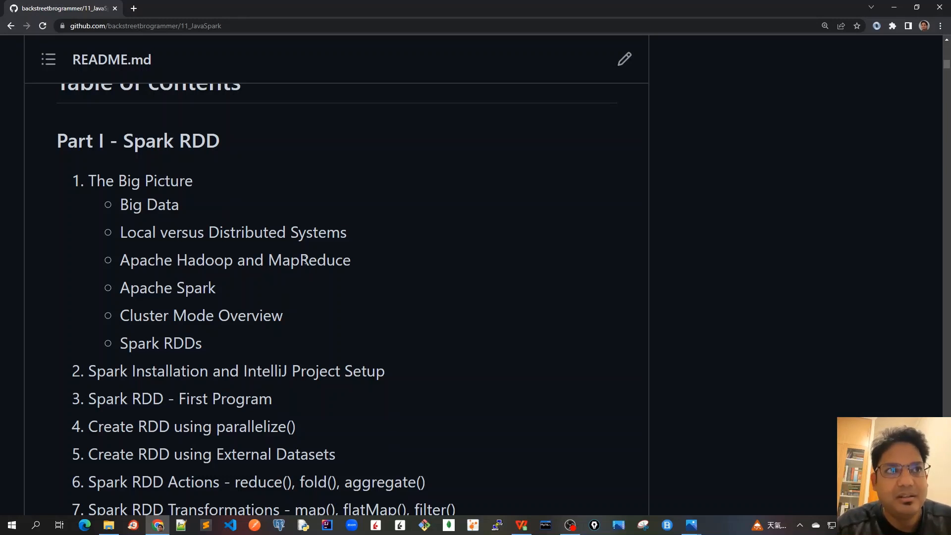
double_click(309, 260)
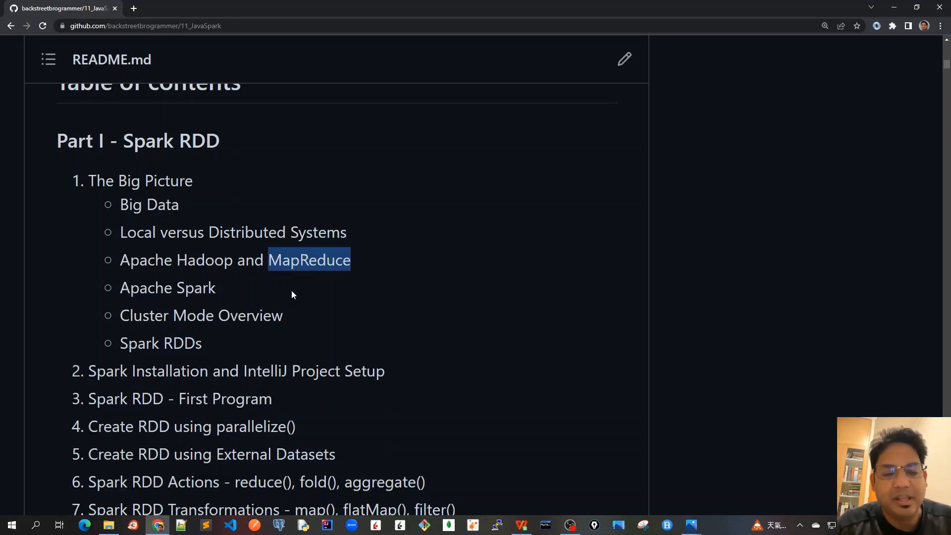